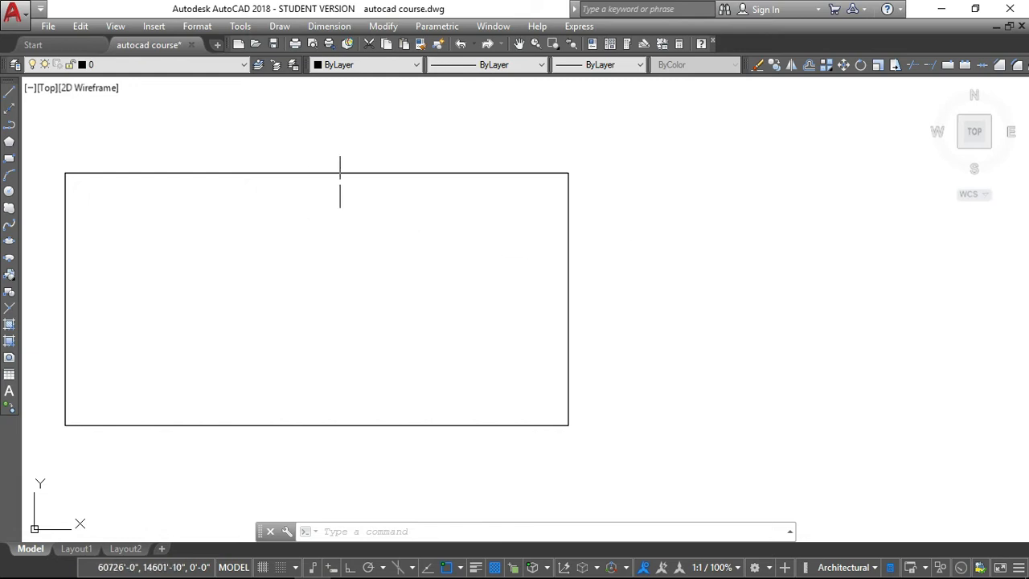
{"action": "mouse_move", "coordinate": [273, 205]}
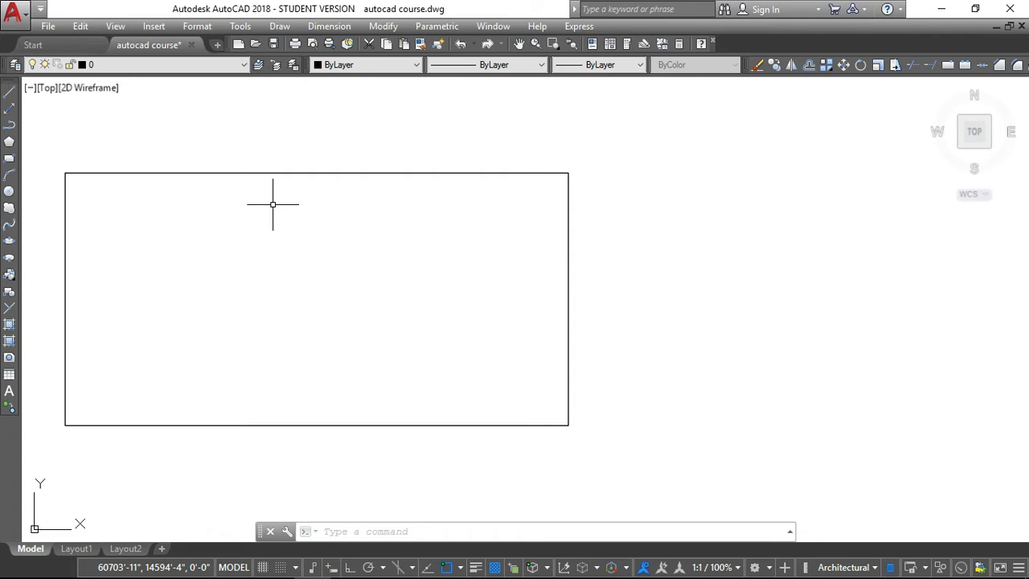
{"action": "mouse_move", "coordinate": [280, 180]}
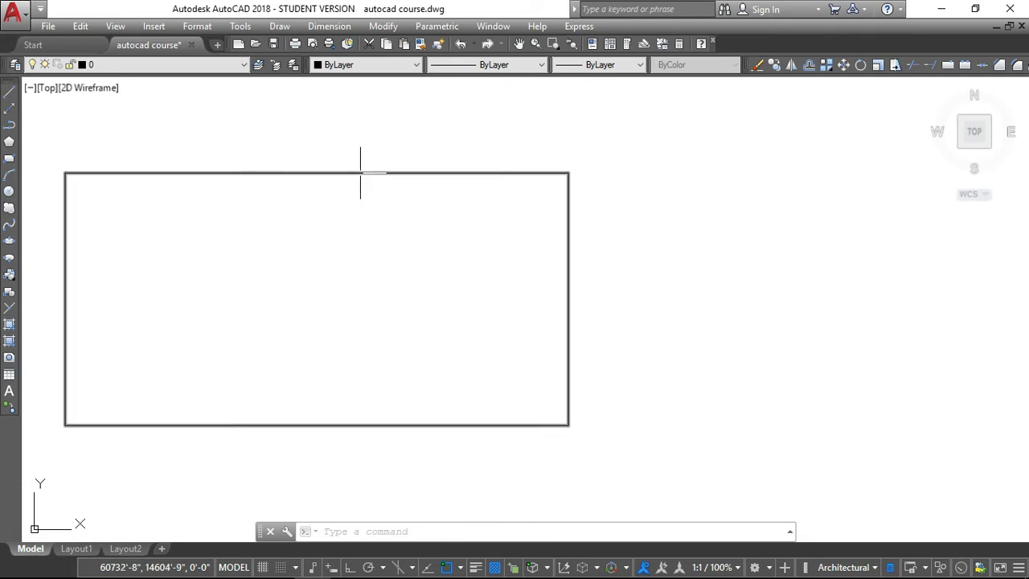
{"action": "mouse_move", "coordinate": [386, 183]}
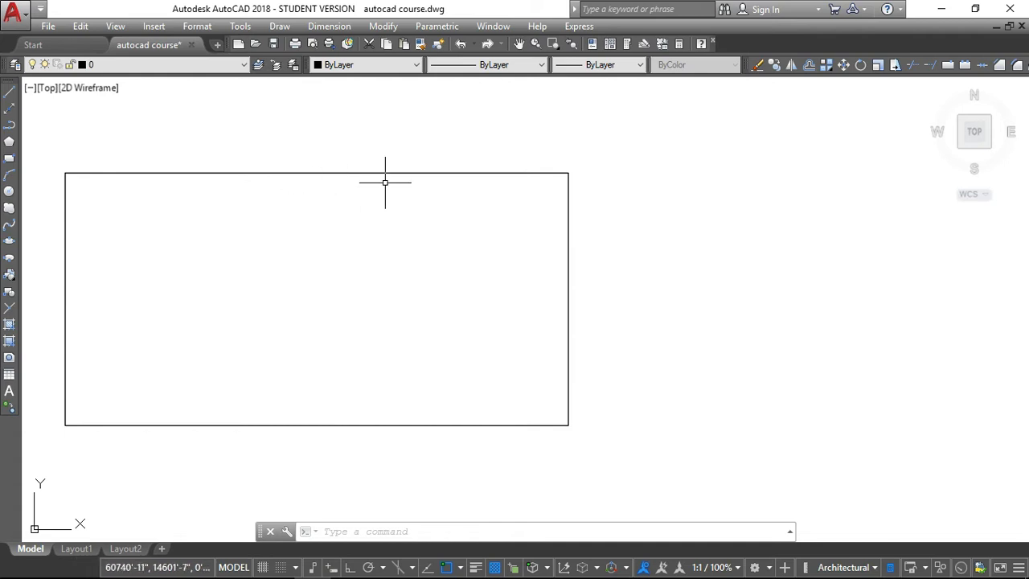
{"action": "mouse_move", "coordinate": [226, 216]}
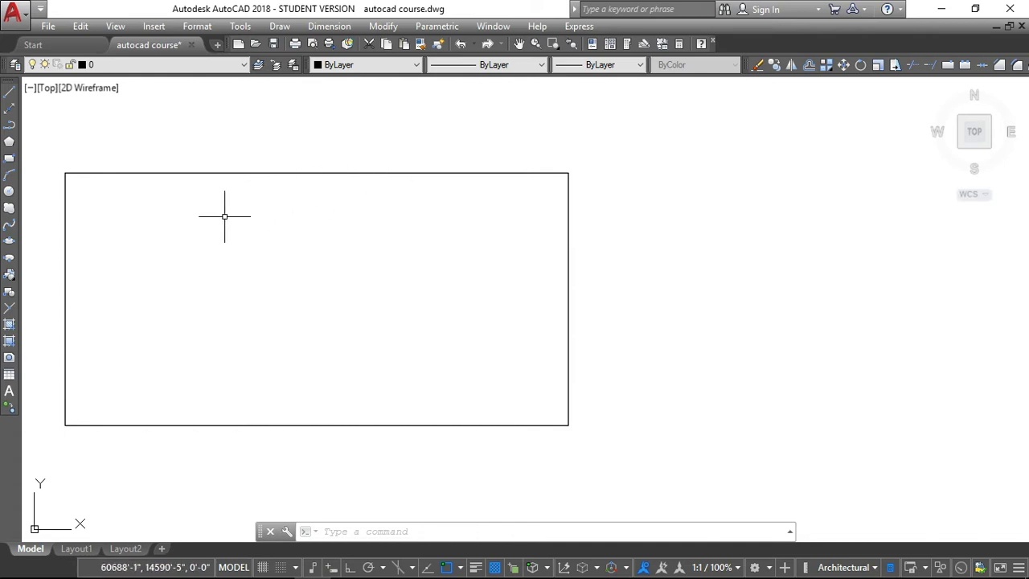
{"action": "mouse_move", "coordinate": [338, 194]}
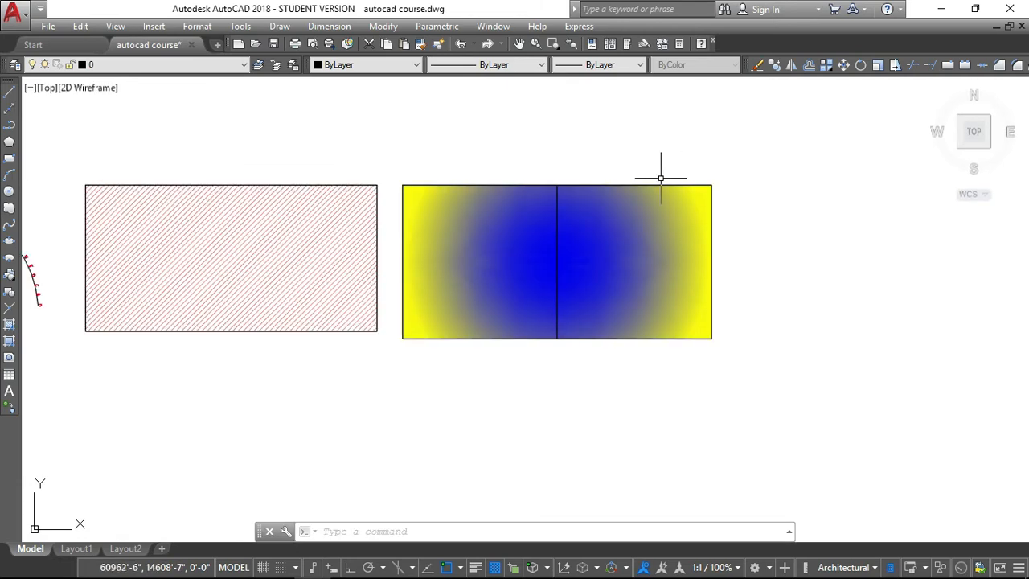
{"action": "mouse_move", "coordinate": [589, 176]}
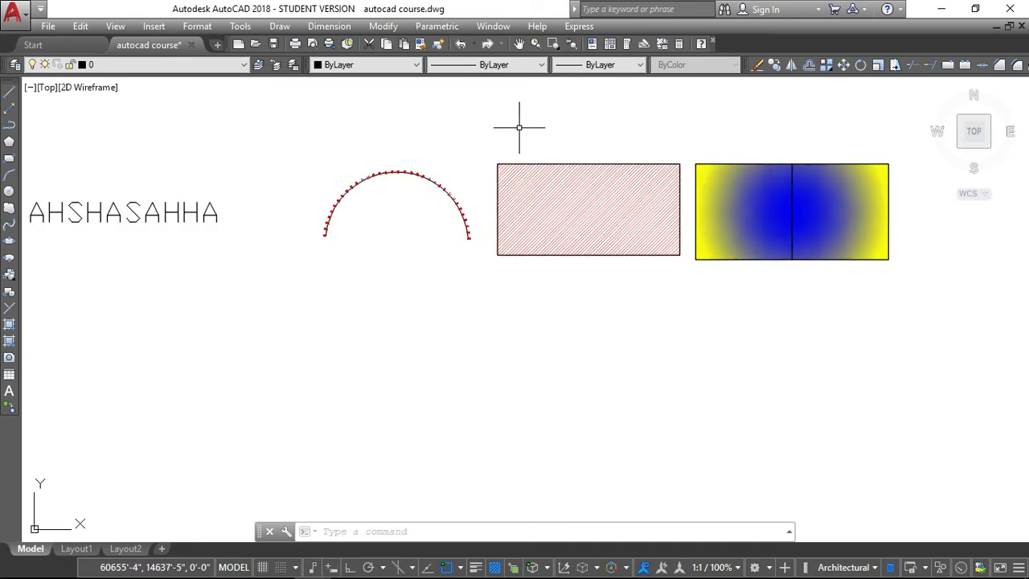
{"action": "mouse_move", "coordinate": [502, 137]}
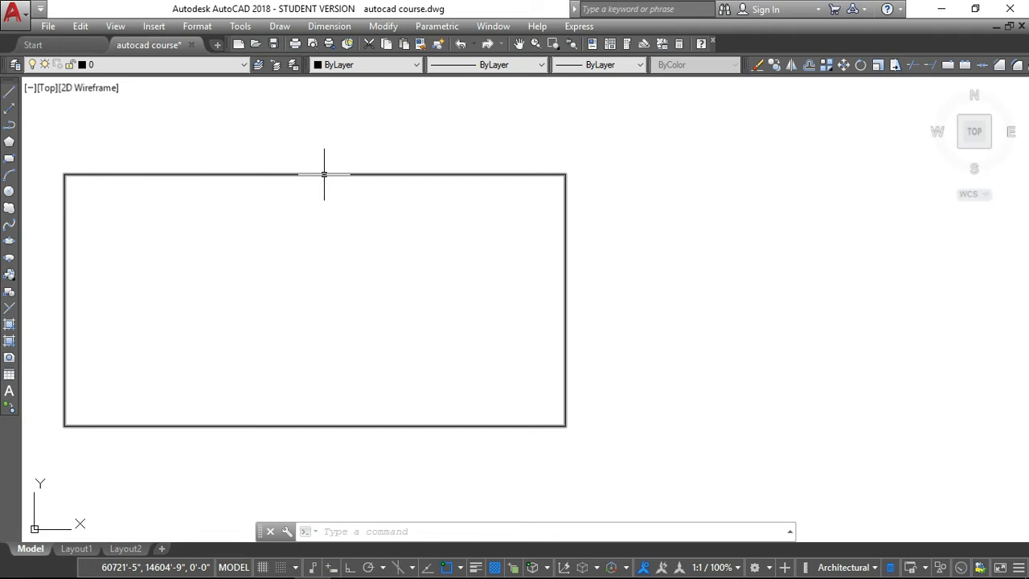
{"action": "mouse_move", "coordinate": [460, 193]}
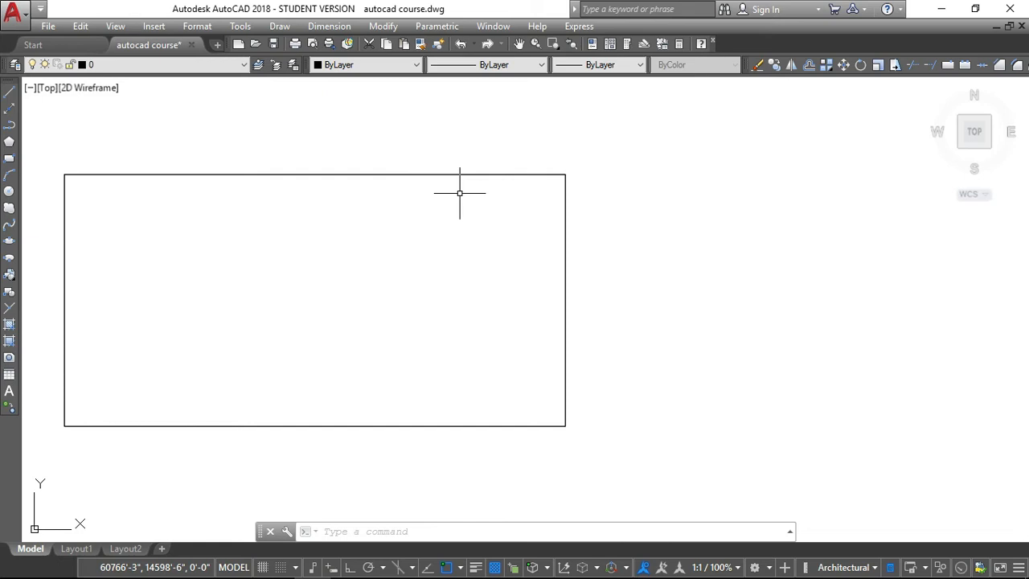
{"action": "mouse_move", "coordinate": [650, 220]}
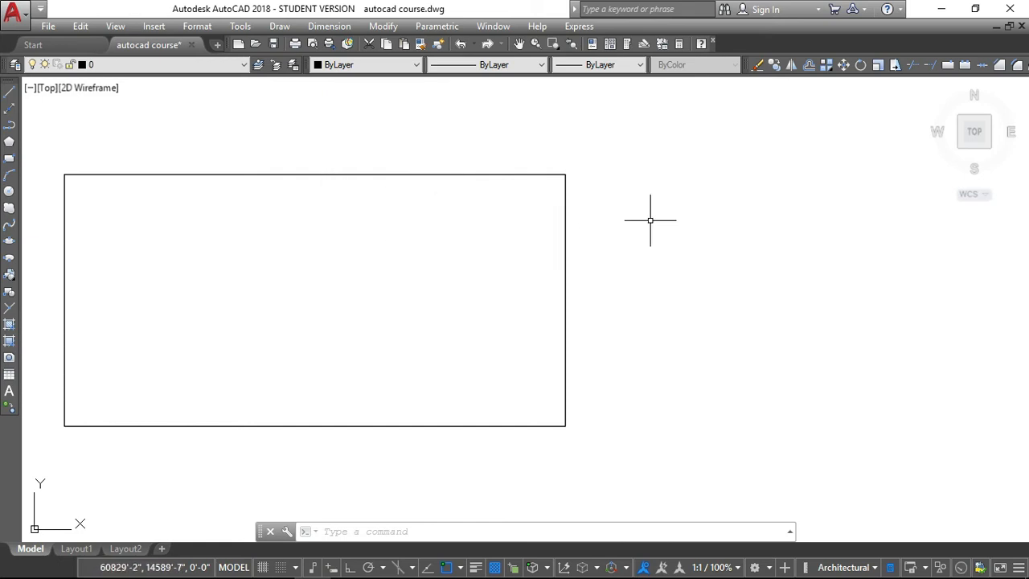
Start a hatch inside the rectangle and choose the ANSI31 diagonal pattern
{"action": "type", "text": "H"}
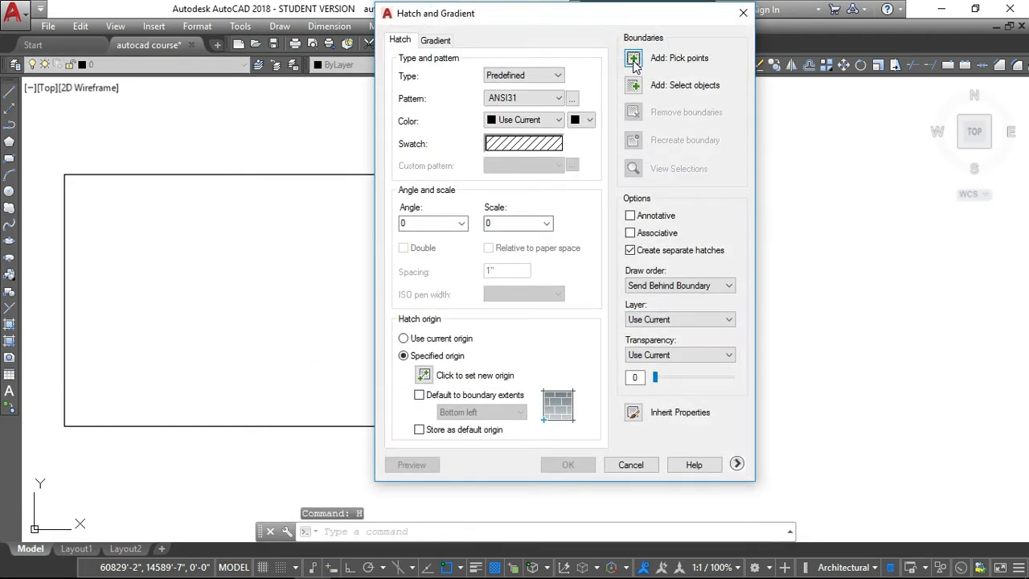
{"action": "left_click", "coordinate": [634, 58]}
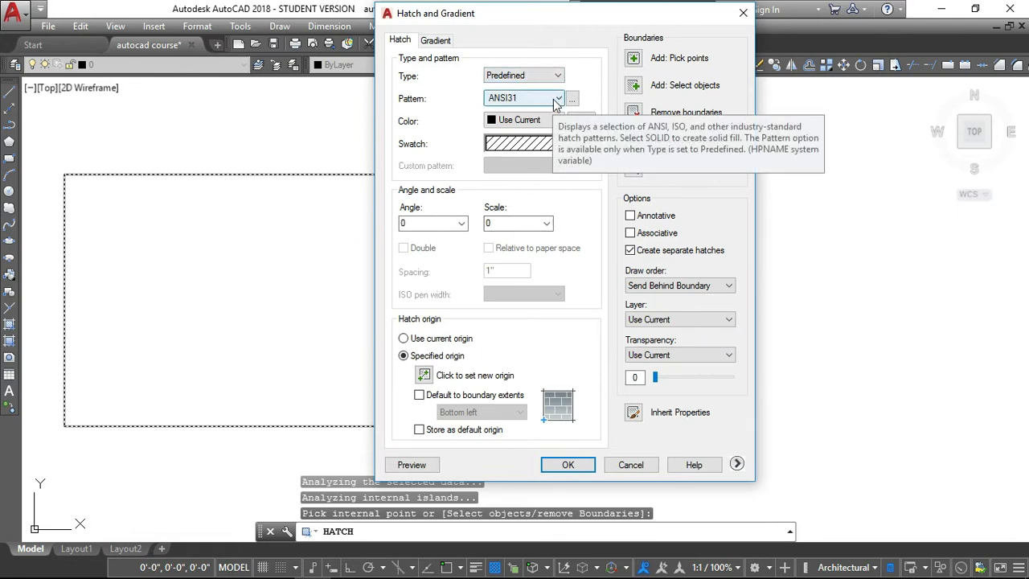
{"action": "left_click", "coordinate": [572, 99]}
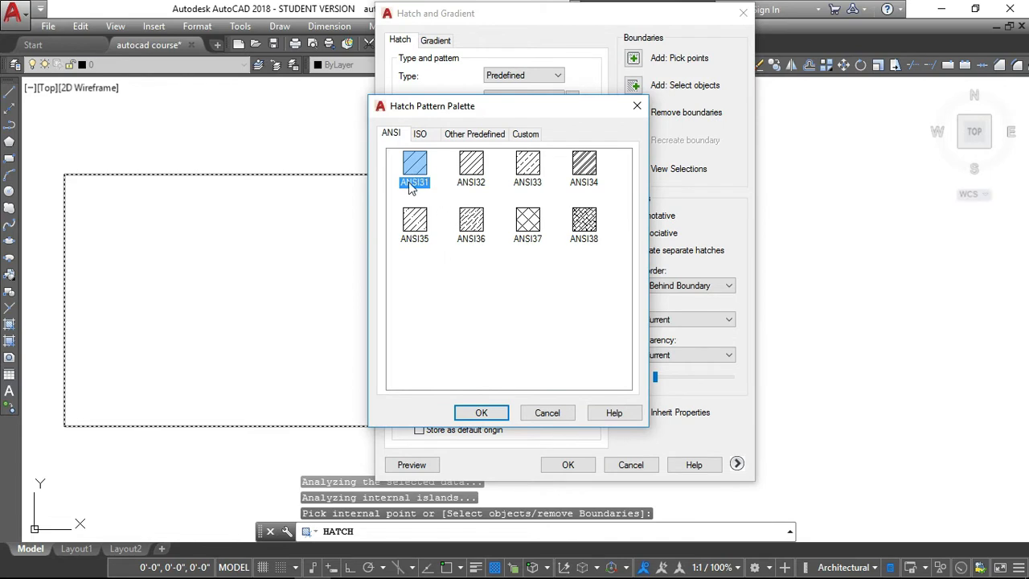
{"action": "left_click", "coordinate": [481, 412]}
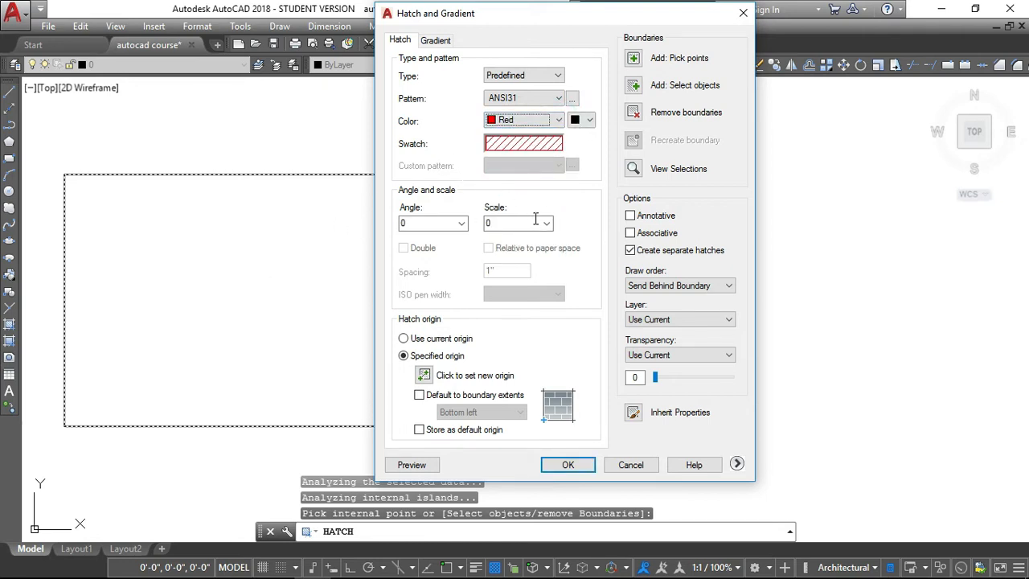
Set the hatch scale to 100 in red and apply it to the rectangle
{"action": "left_click", "coordinate": [511, 222]}
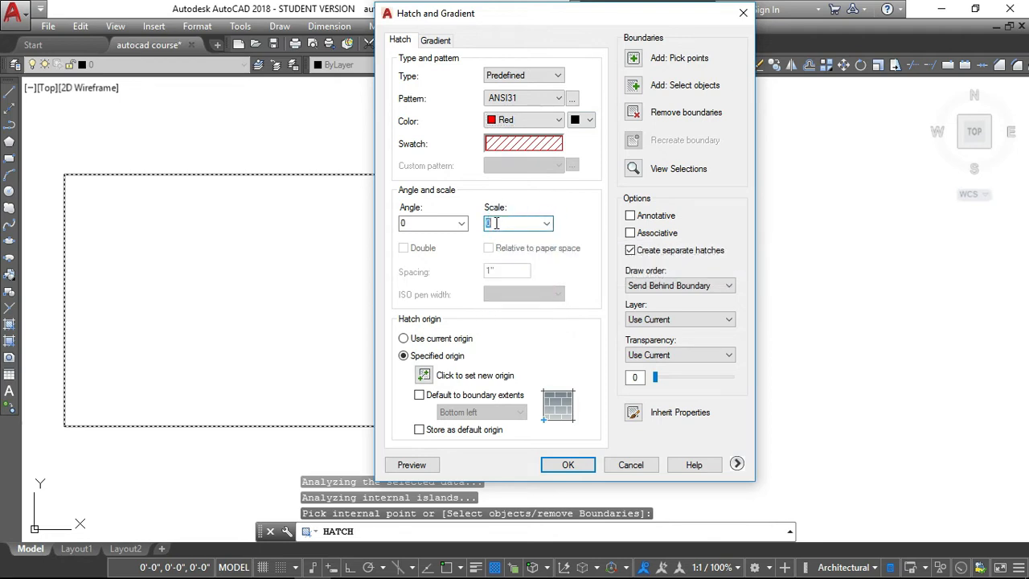
{"action": "type", "text": "1"}
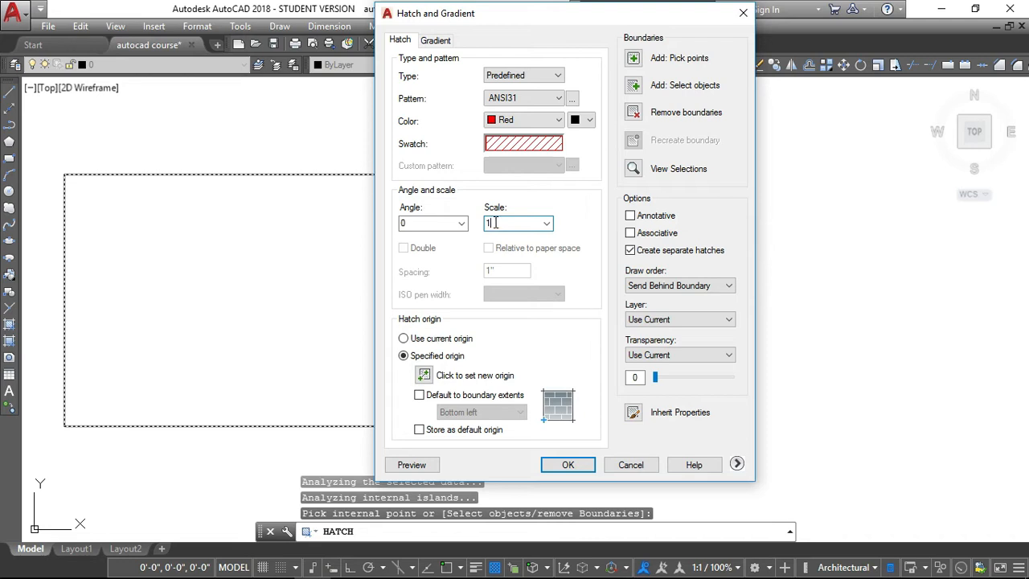
{"action": "type", "text": "100"}
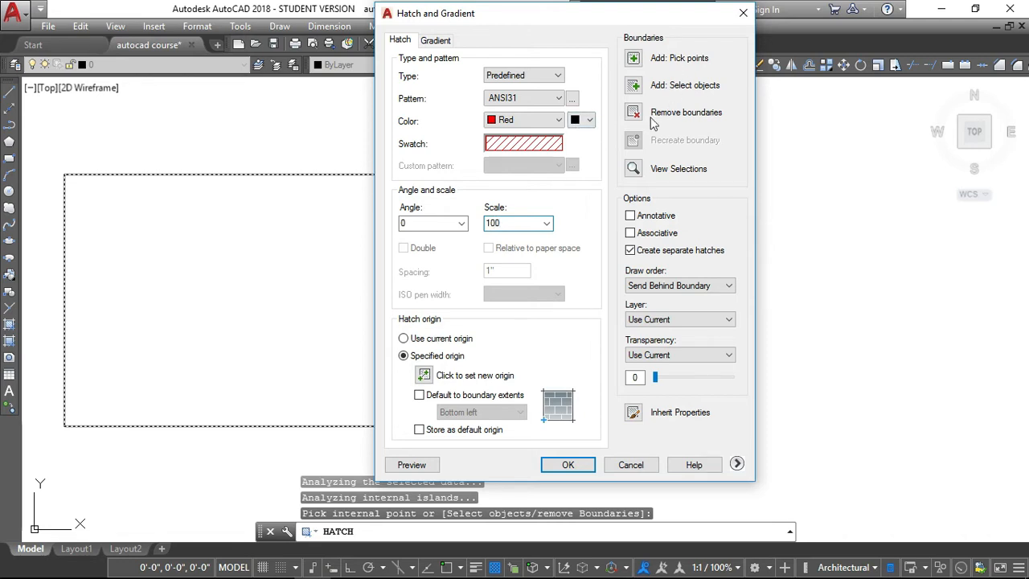
{"action": "left_click", "coordinate": [568, 460]}
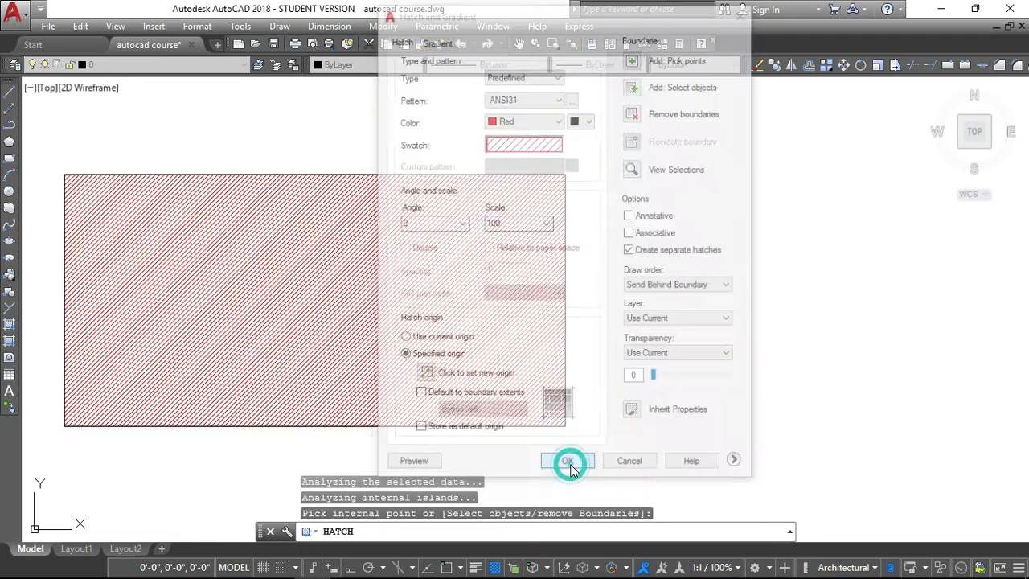
{"action": "left_click", "coordinate": [567, 460]}
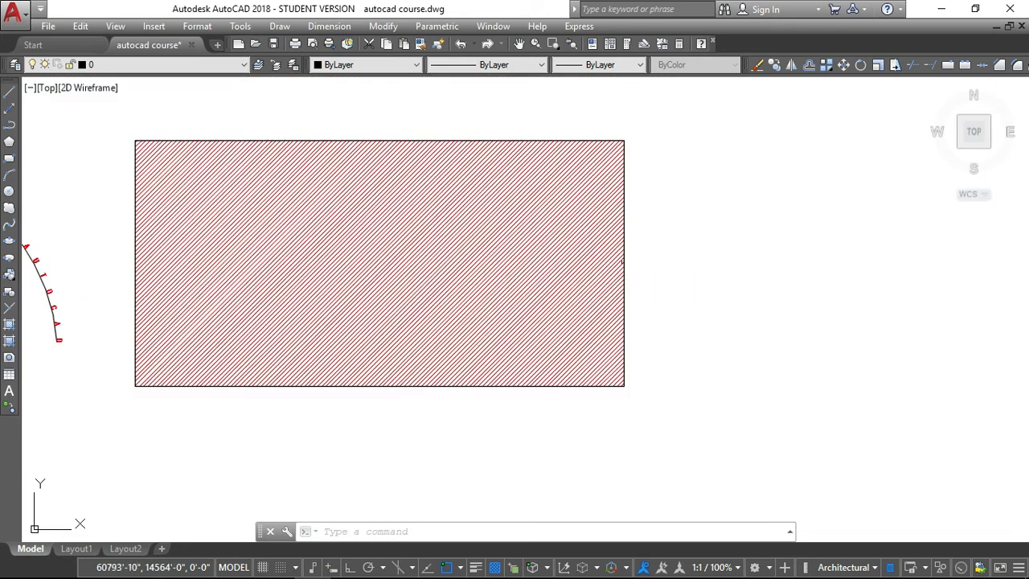
Edit the red hatch with HATCHEDIT and raise its scale to 200 for wider-spaced lines
{"action": "type", "text": "HATCHEDIT"}
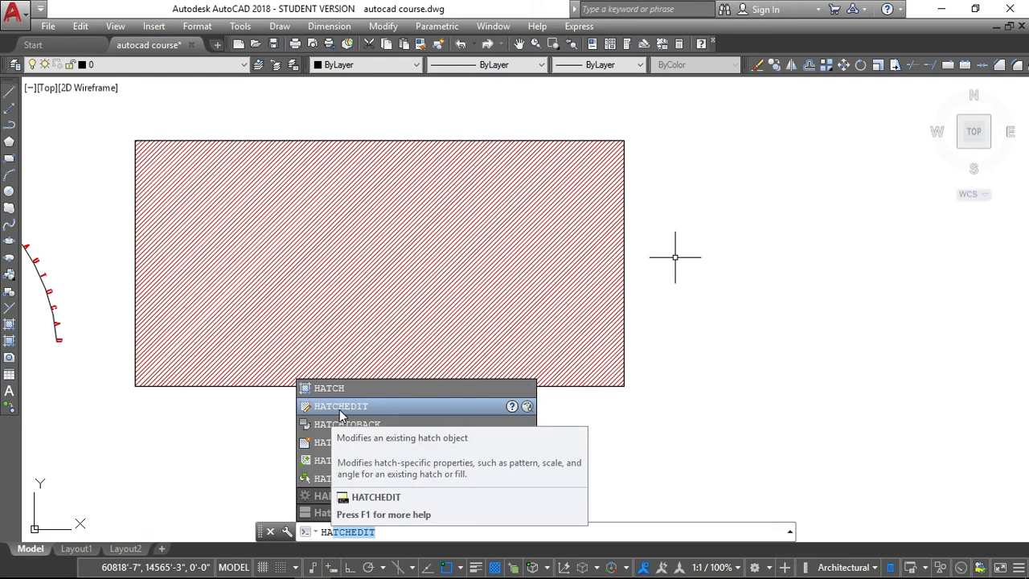
{"action": "left_click", "coordinate": [341, 405]}
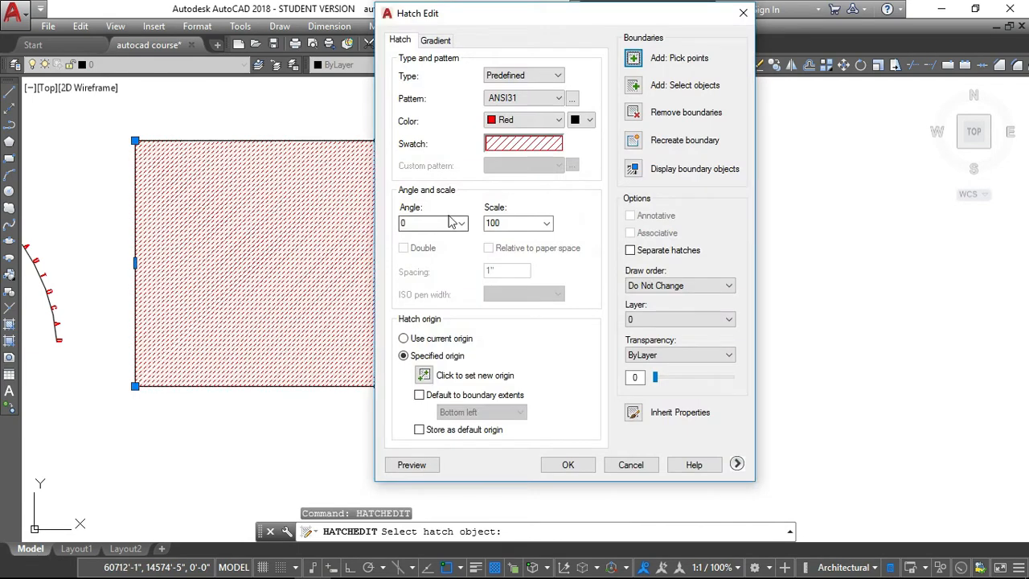
{"action": "left_click", "coordinate": [546, 222]}
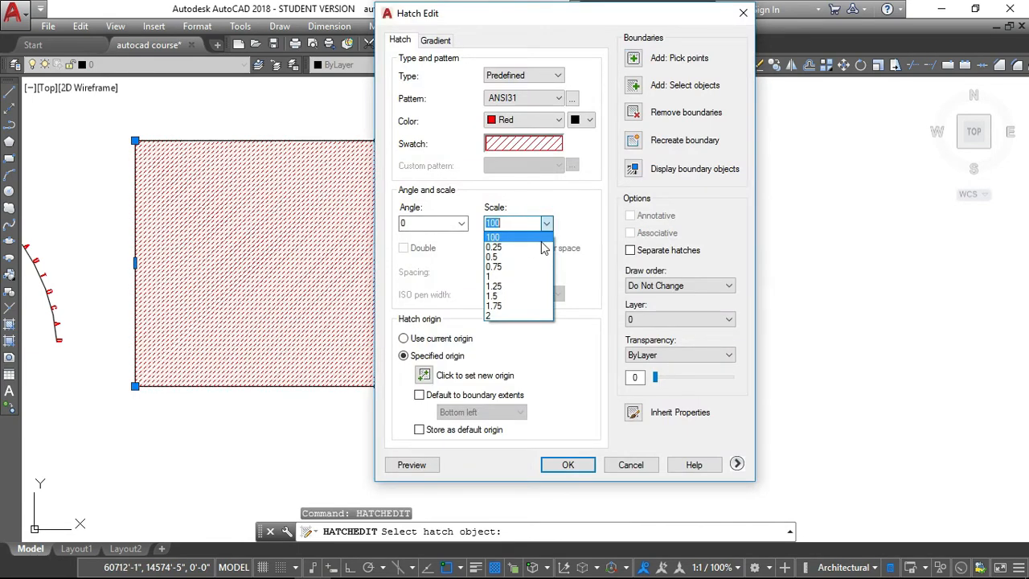
{"action": "left_click", "coordinate": [492, 237]}
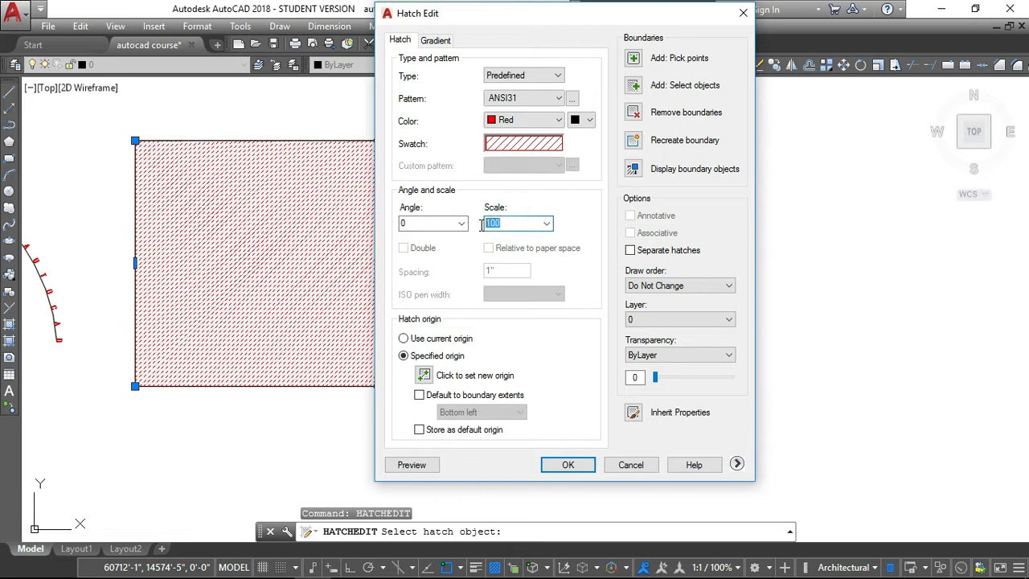
{"action": "type", "text": "20"}
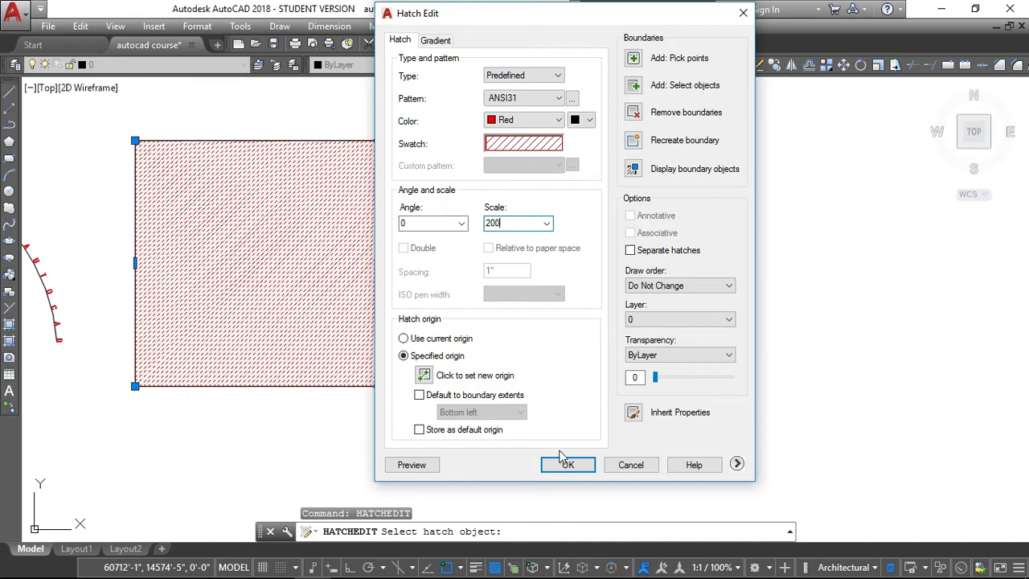
{"action": "left_click", "coordinate": [568, 465]}
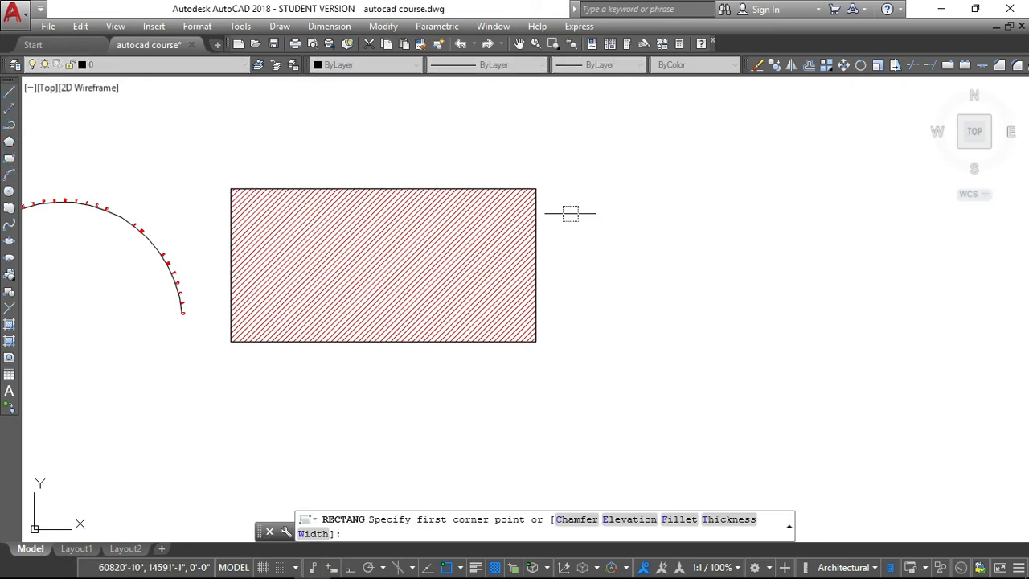
Draw an empty rectangle to the right of the red hatched rectangle
{"action": "left_click", "coordinate": [571, 212]}
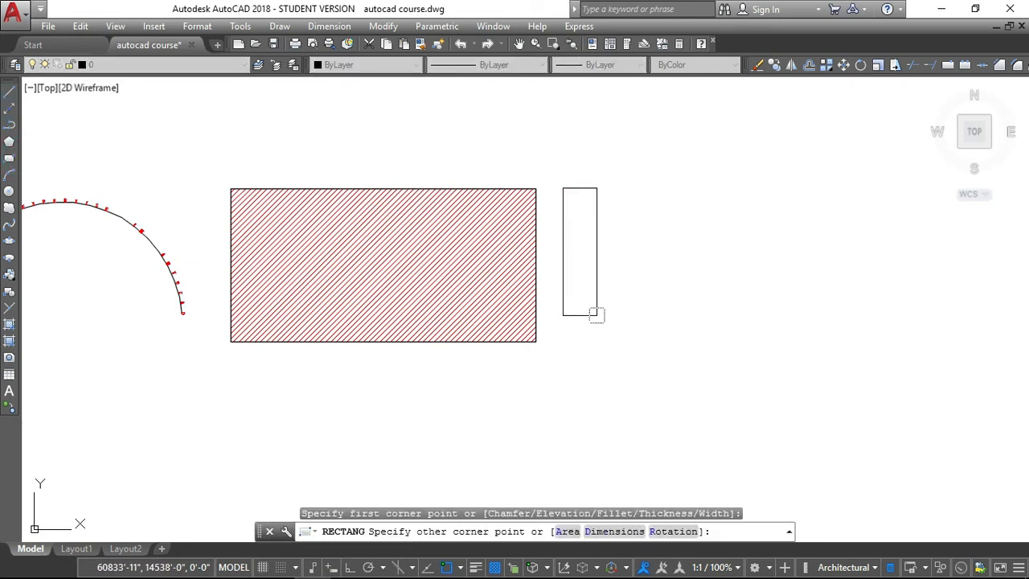
{"action": "mouse_move", "coordinate": [884, 350]}
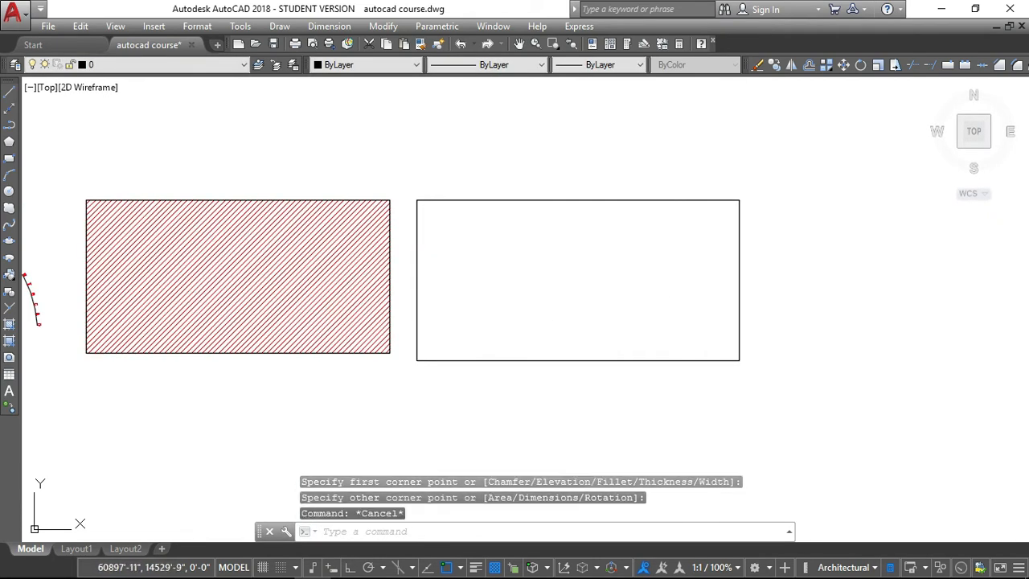
{"action": "type", "text": "GD"}
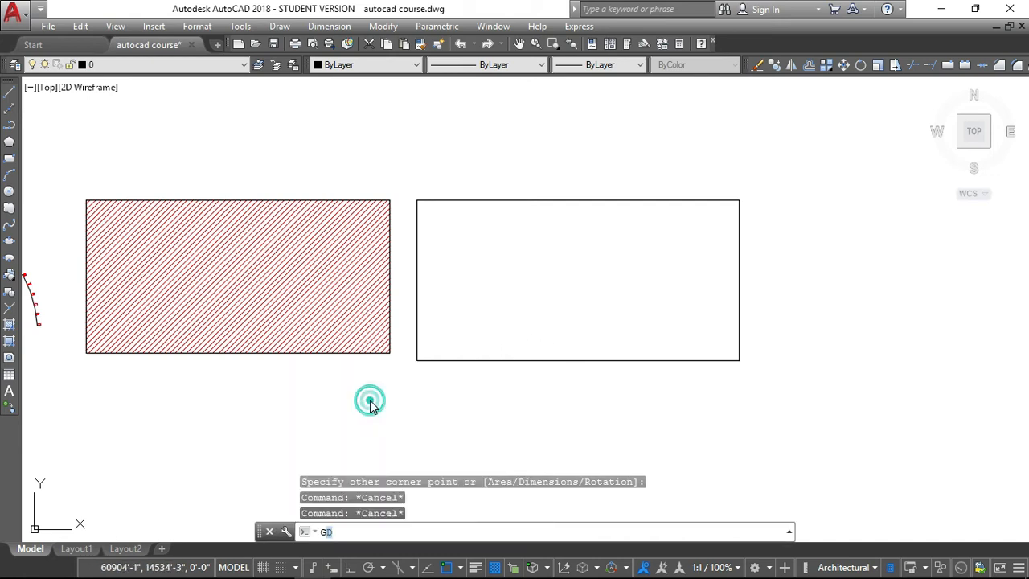
Fill the empty rectangle with a blue-yellow inverted spherical gradient
{"action": "key", "text": "enter"}
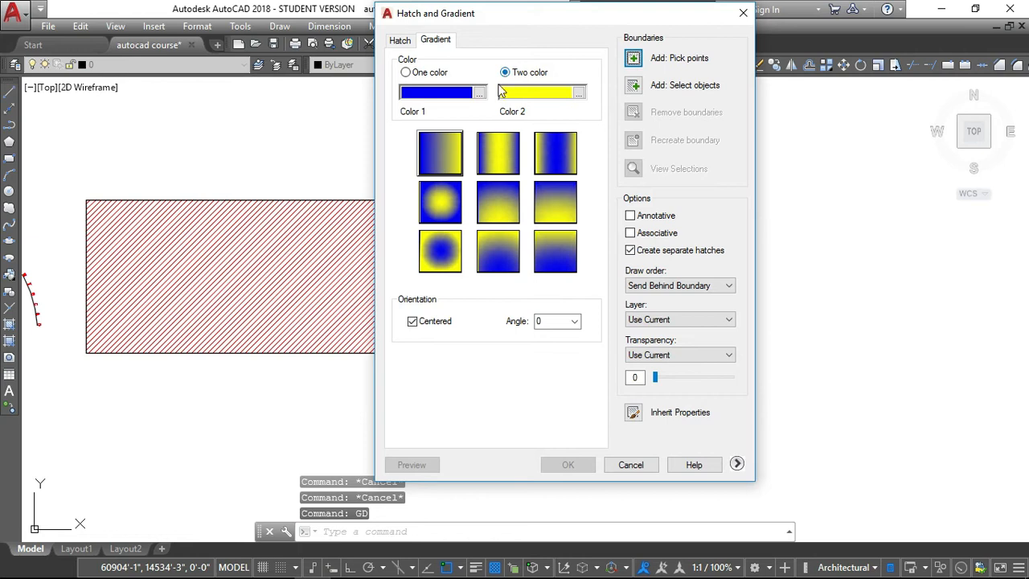
{"action": "left_click", "coordinate": [441, 251]}
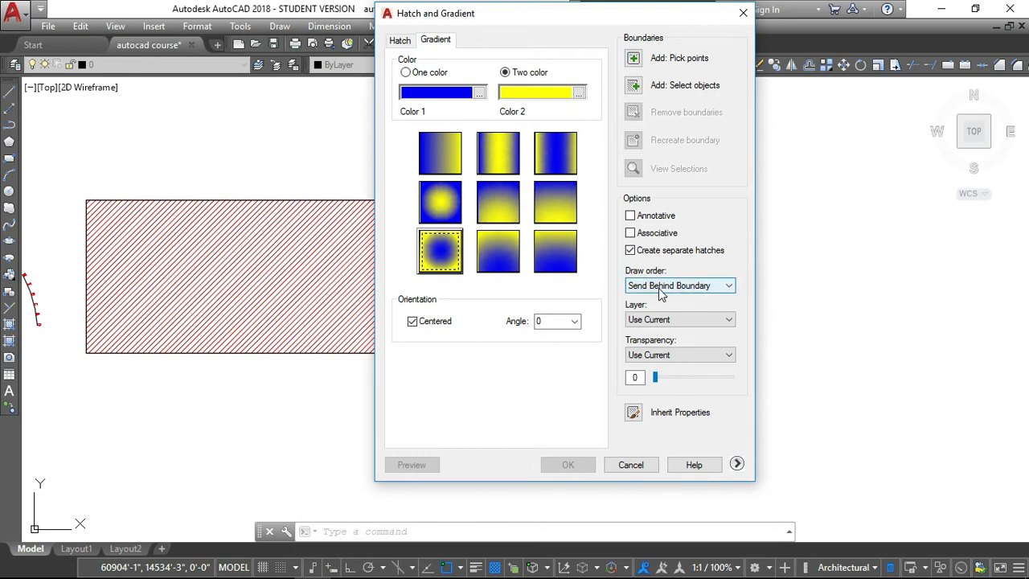
{"action": "mouse_move", "coordinate": [730, 286]}
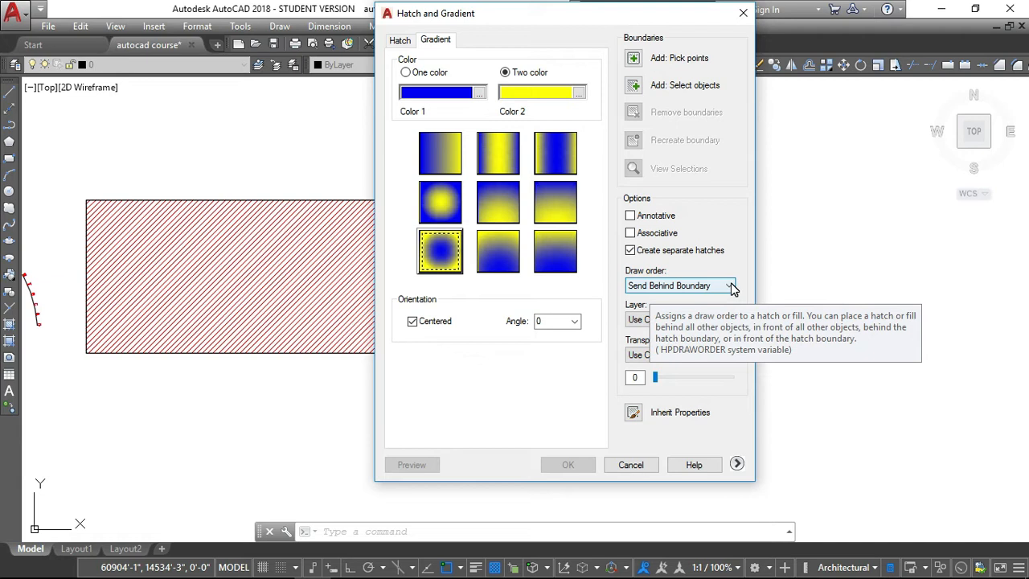
{"action": "mouse_move", "coordinate": [634, 58]}
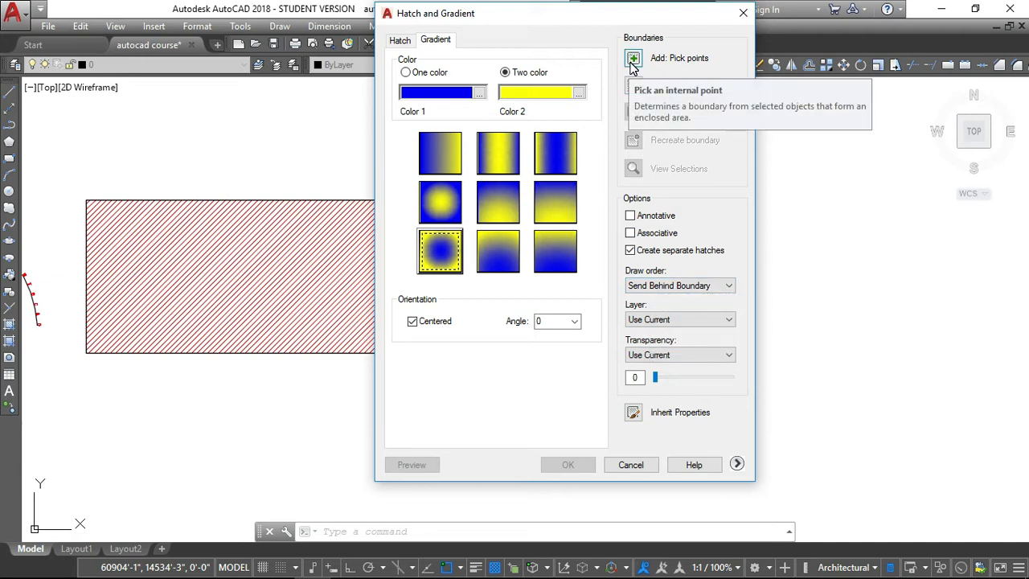
{"action": "left_click", "coordinate": [634, 57]}
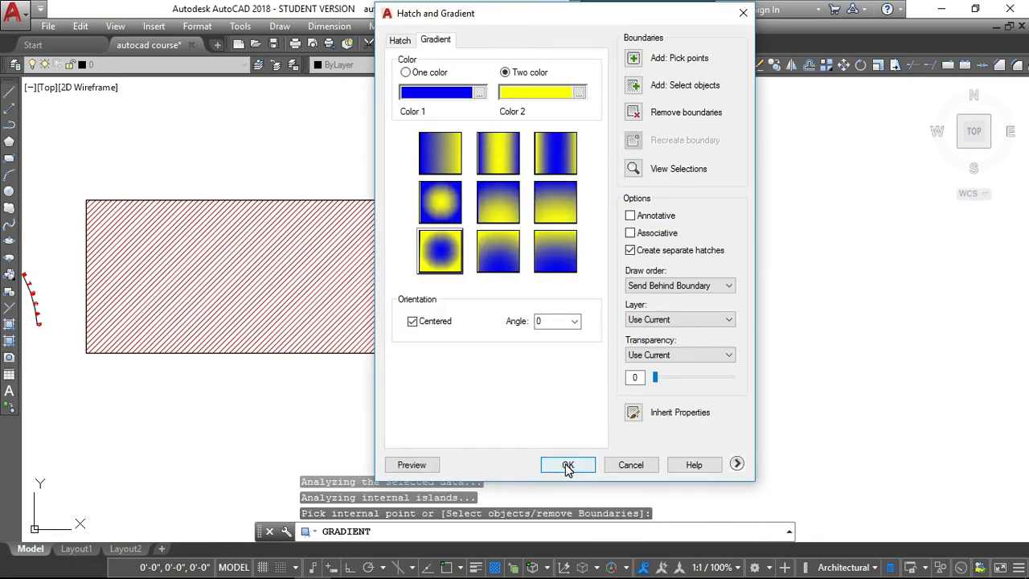
{"action": "left_click", "coordinate": [568, 465]}
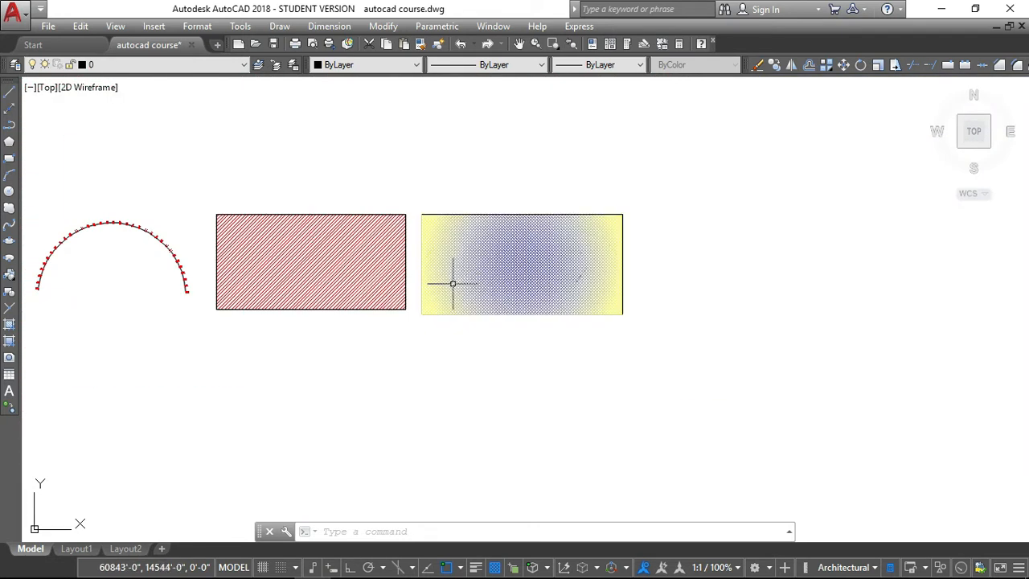
{"action": "mouse_move", "coordinate": [447, 289]}
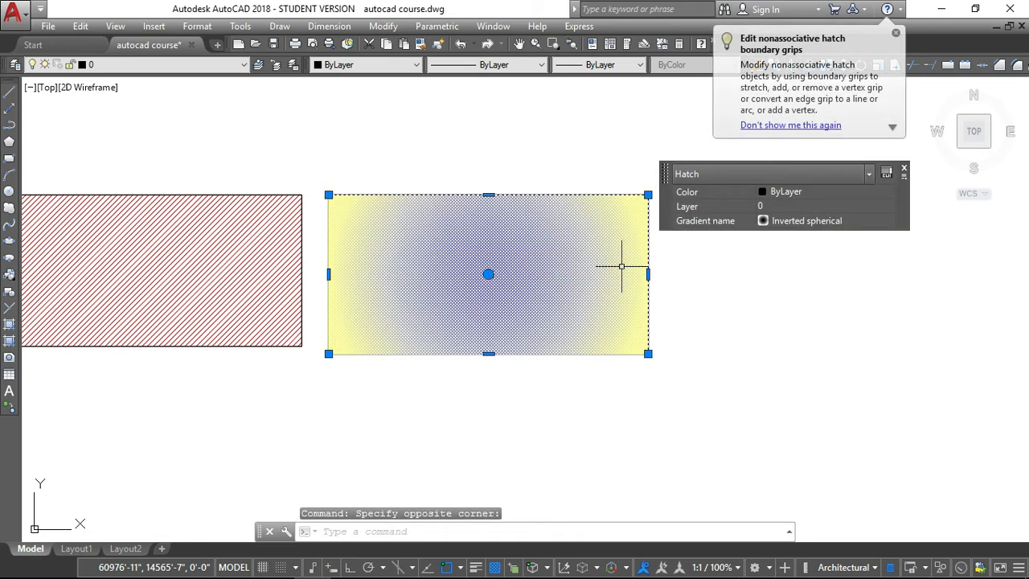
Edit the gradient and drag its transparency slider up to about 54
{"action": "type", "text": "h"}
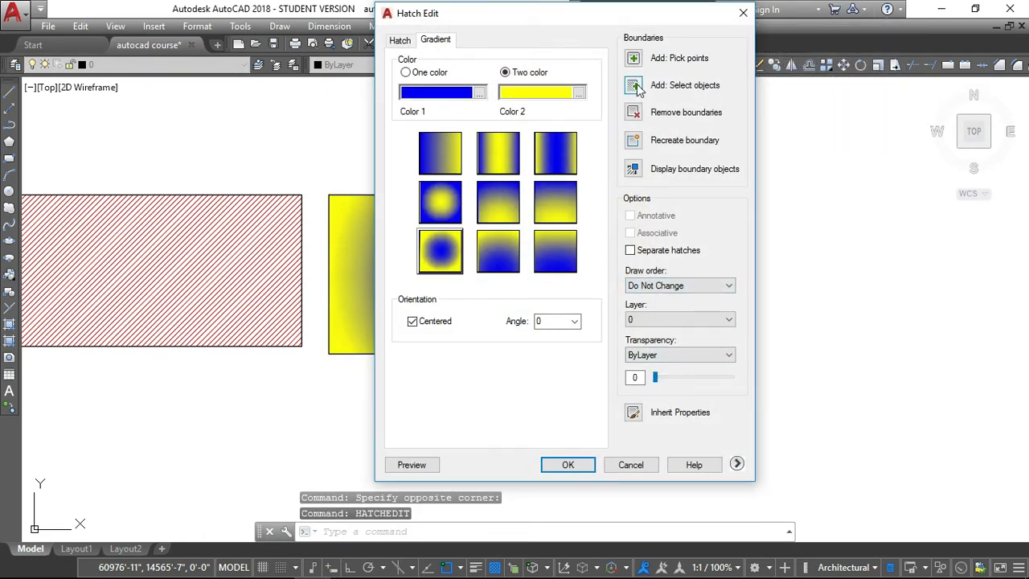
{"action": "left_click", "coordinate": [633, 84]}
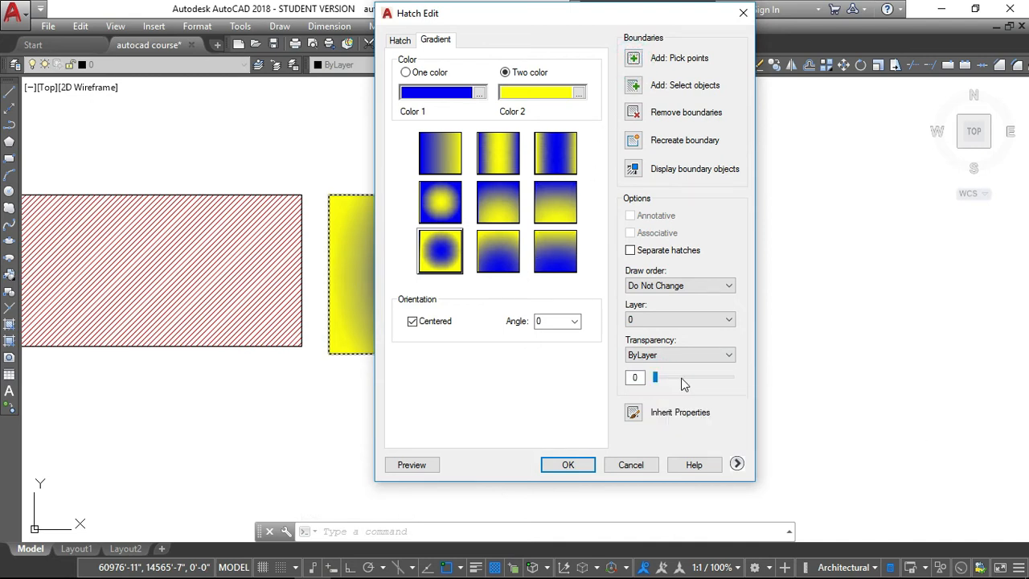
{"action": "left_click_drag", "start_coordinate": [655, 377], "coordinate": [672, 376]}
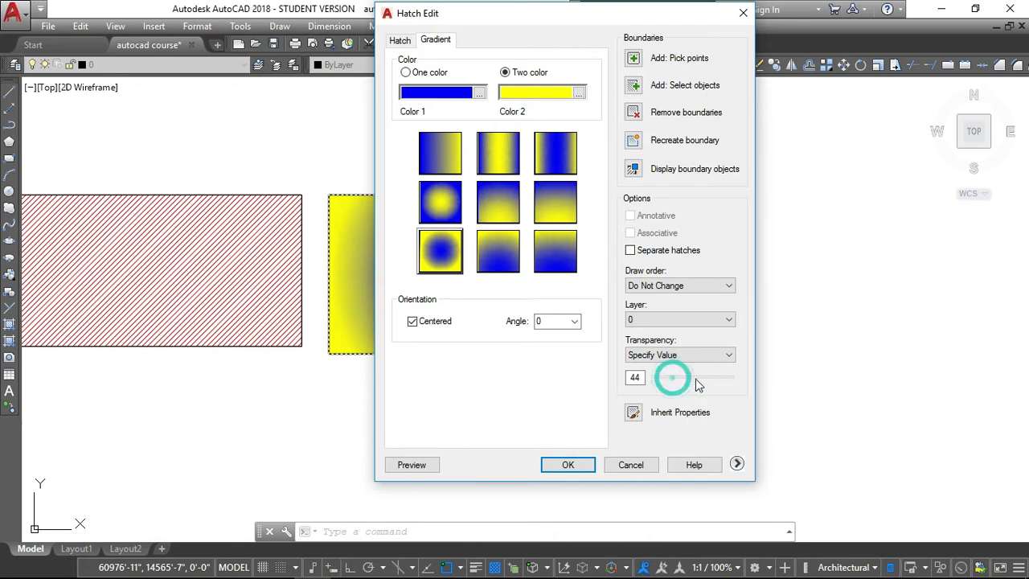
{"action": "left_click_drag", "start_coordinate": [674, 376], "coordinate": [685, 377]}
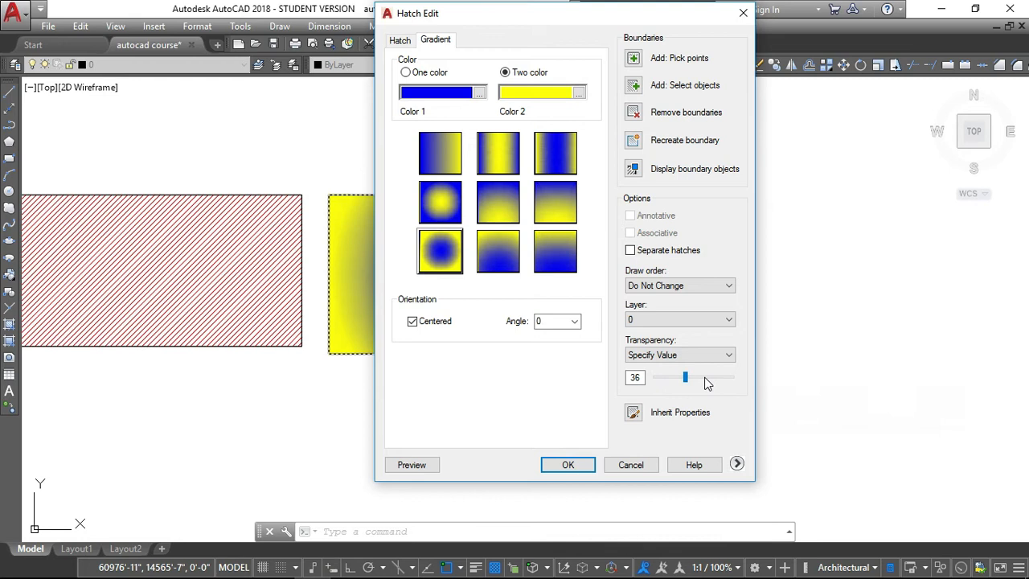
{"action": "left_click_drag", "start_coordinate": [686, 376], "coordinate": [702, 377]}
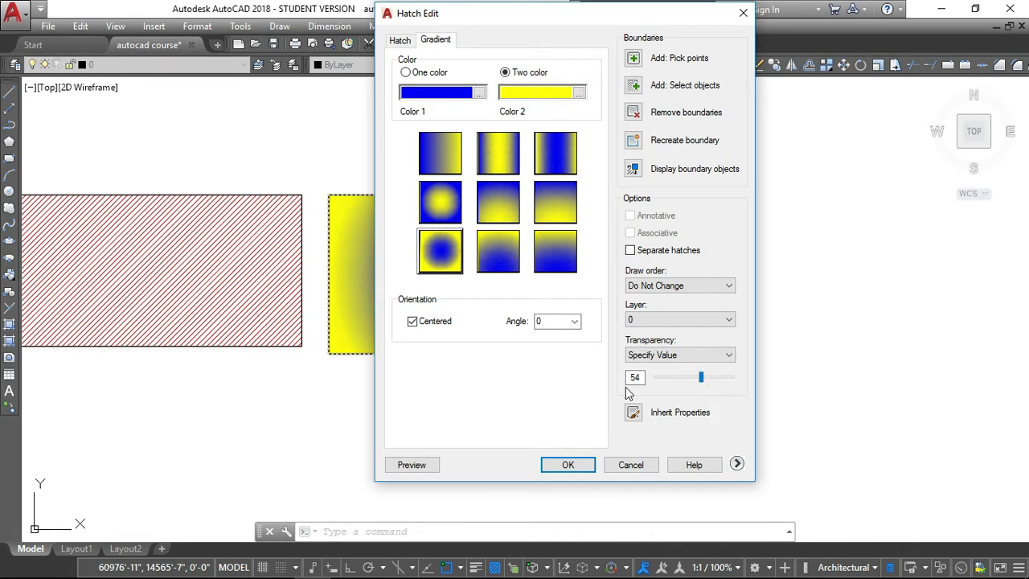
{"action": "left_click", "coordinate": [567, 465]}
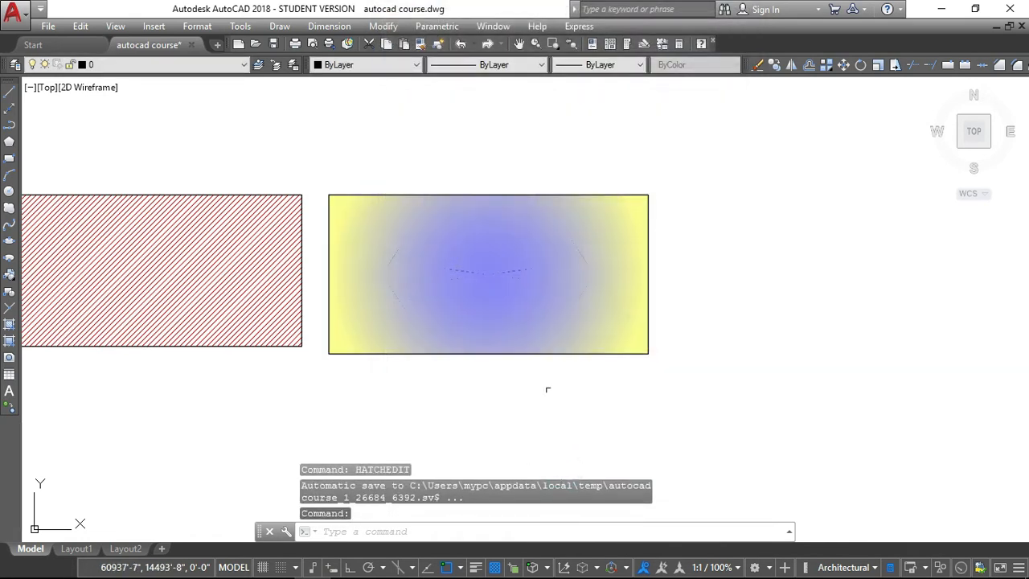
{"action": "mouse_move", "coordinate": [441, 392]}
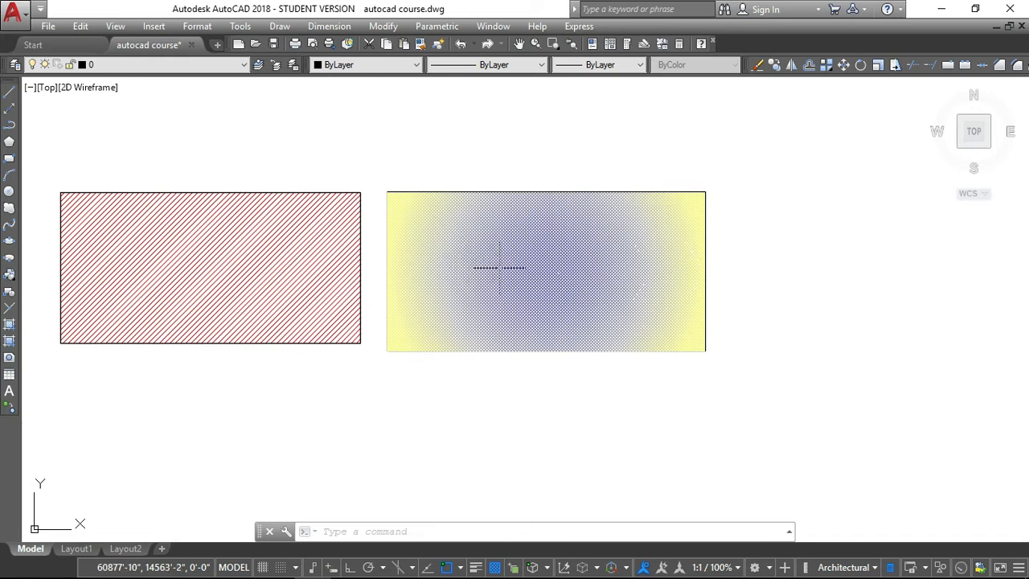
{"action": "mouse_move", "coordinate": [518, 271]}
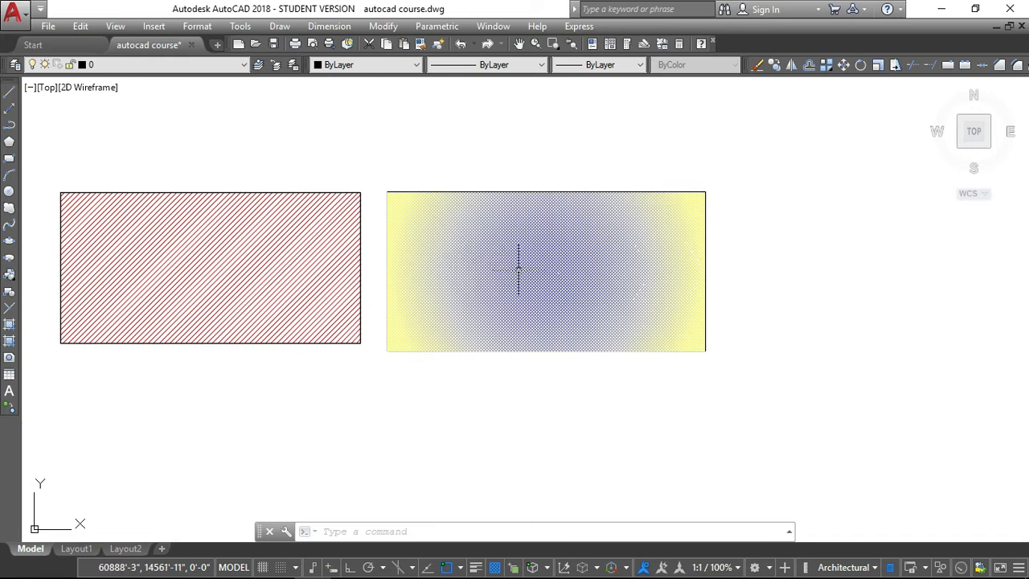
{"action": "mouse_move", "coordinate": [624, 270]}
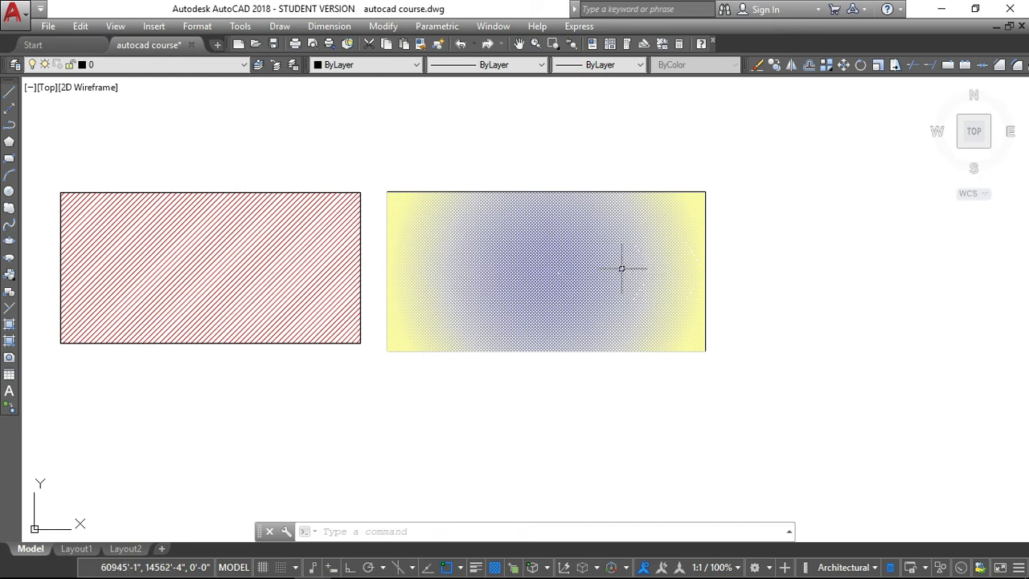
{"action": "mouse_move", "coordinate": [527, 264]}
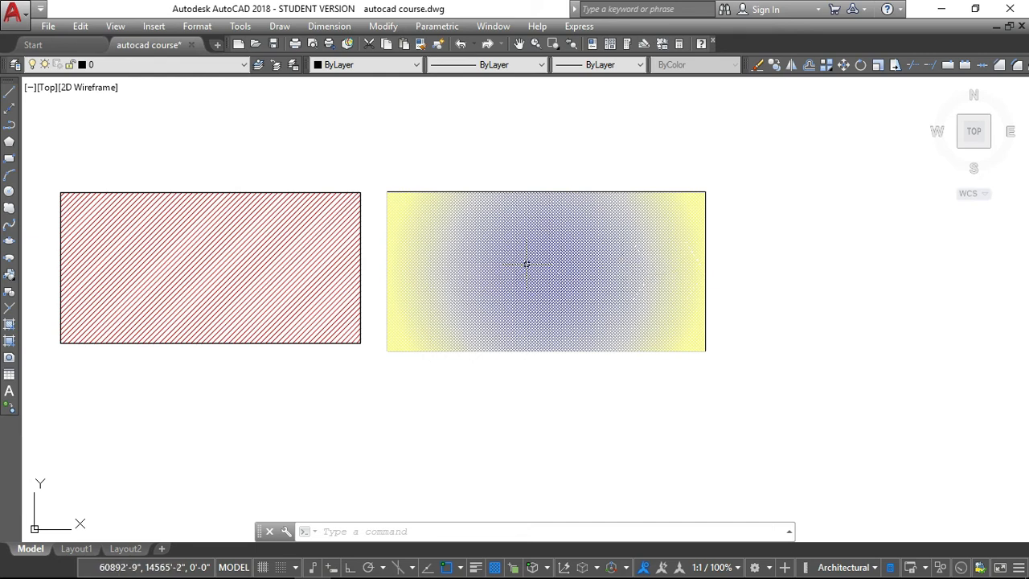
{"action": "mouse_move", "coordinate": [563, 286]}
{"action": "type", "text": "HA"}
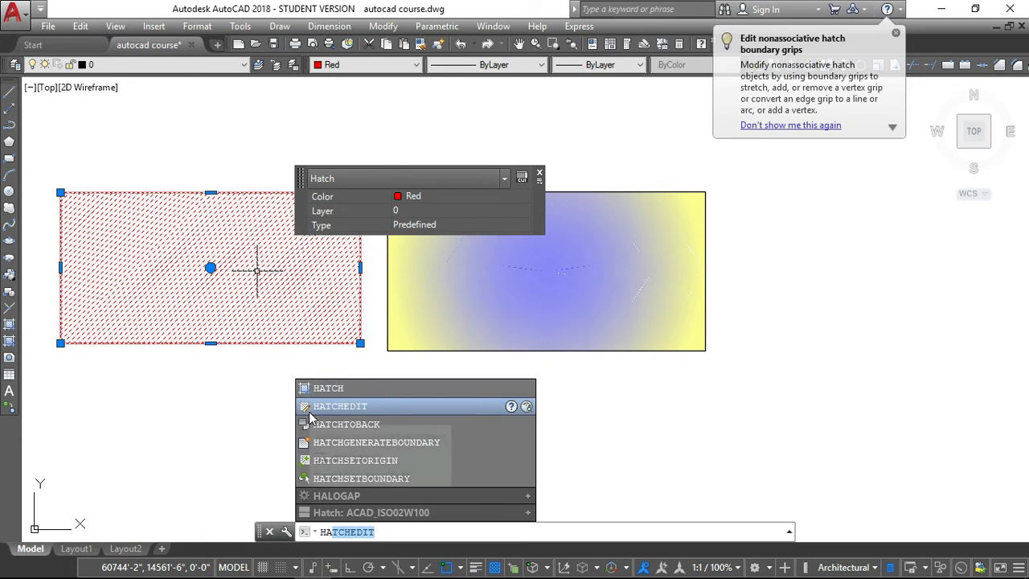
Give the red hatch a transparency of about 51 so it looks paler
{"action": "left_click", "coordinate": [341, 405]}
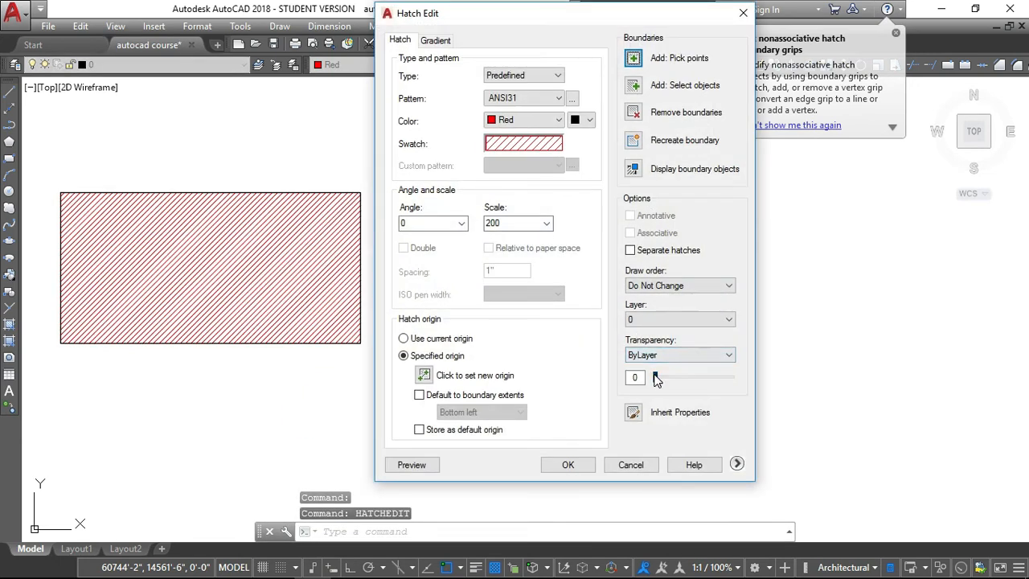
{"action": "left_click_drag", "start_coordinate": [653, 377], "coordinate": [698, 376]}
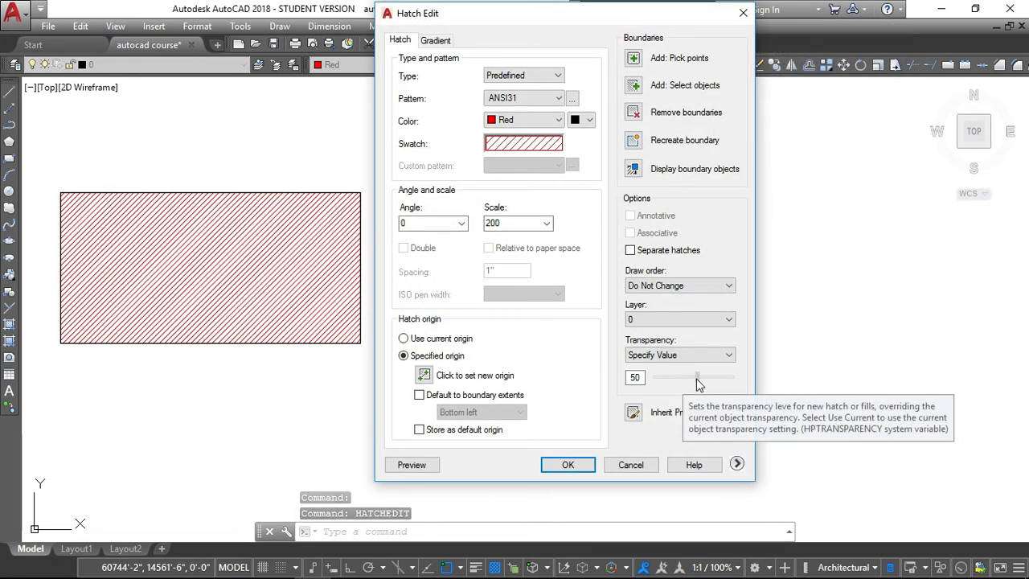
{"action": "left_click_drag", "start_coordinate": [698, 376], "coordinate": [698, 376]}
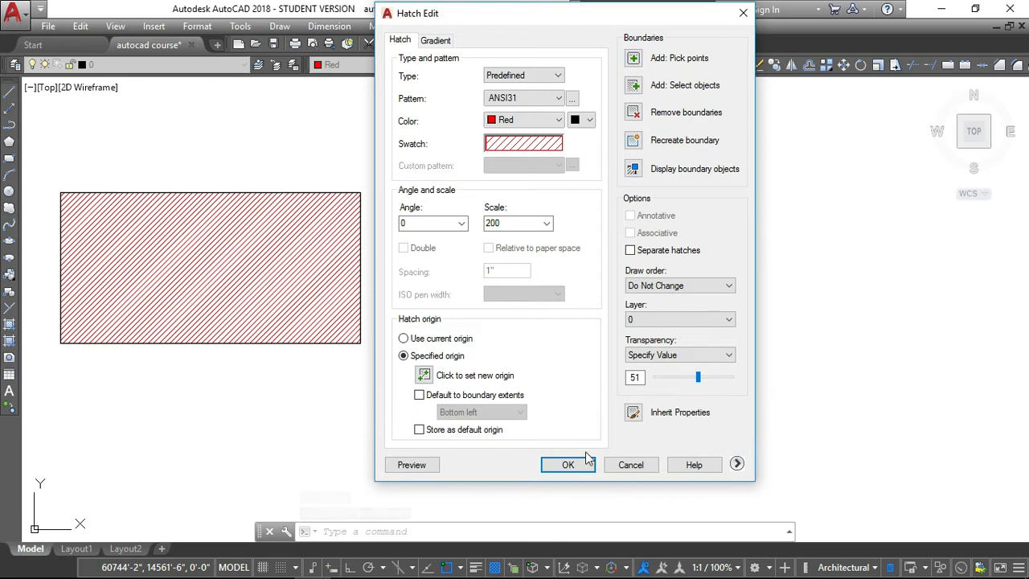
{"action": "left_click", "coordinate": [568, 464]}
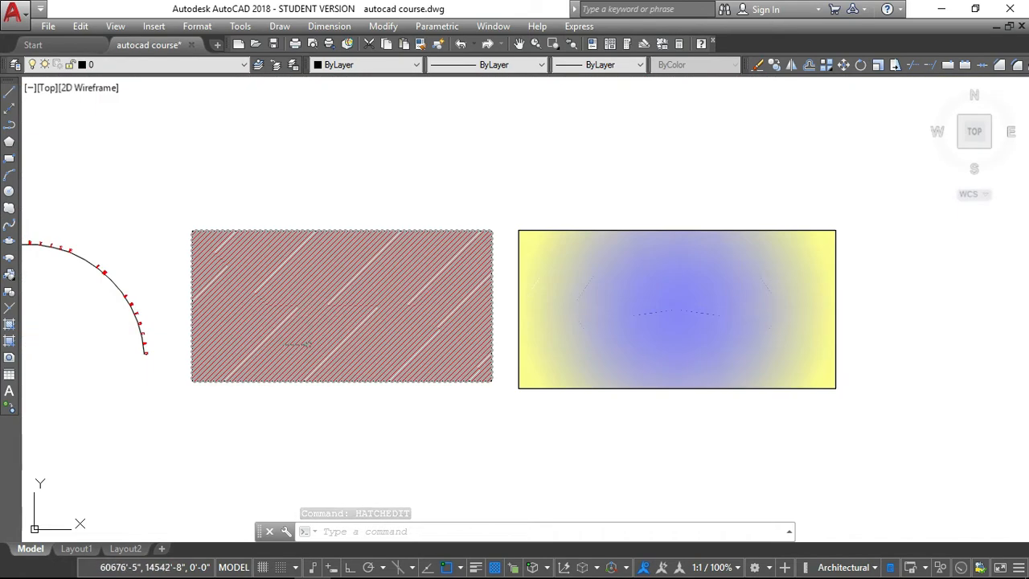
Select the gradient fill and lower its transparency from 54 to 36
{"action": "left_click", "coordinate": [675, 346]}
{"action": "type", "text": "HA"}
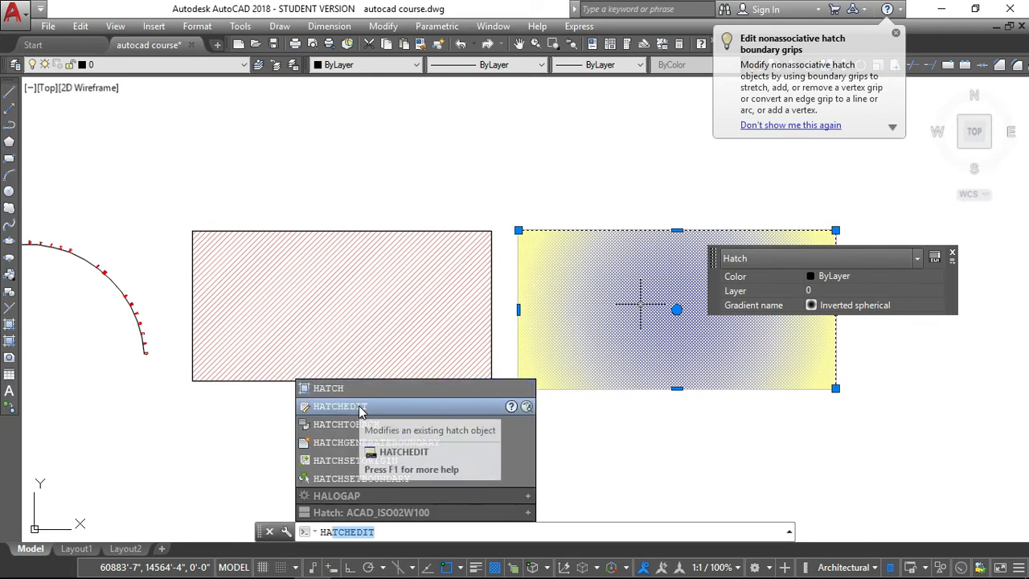
{"action": "left_click", "coordinate": [341, 405]}
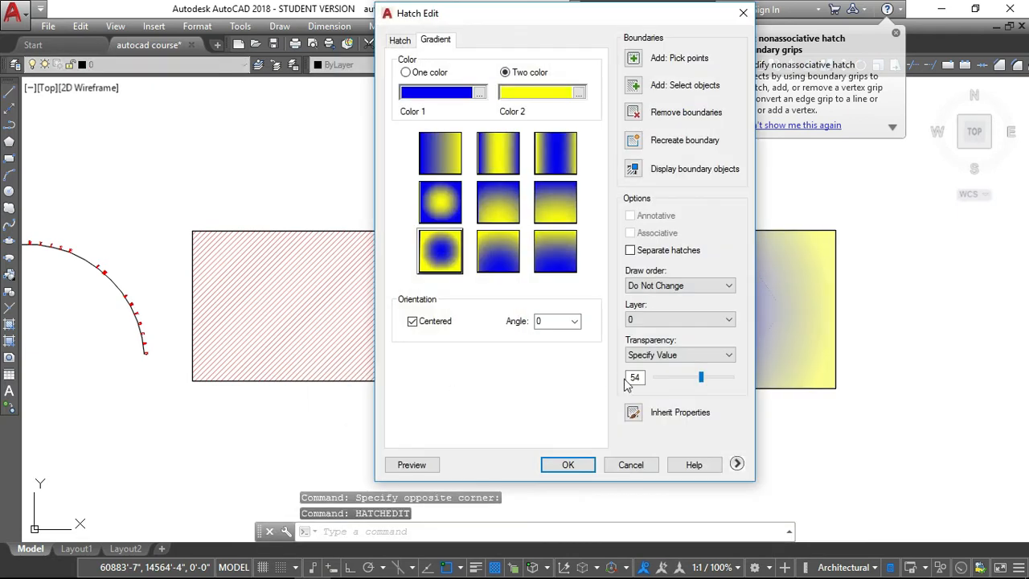
{"action": "left_click_drag", "start_coordinate": [702, 376], "coordinate": [685, 377]}
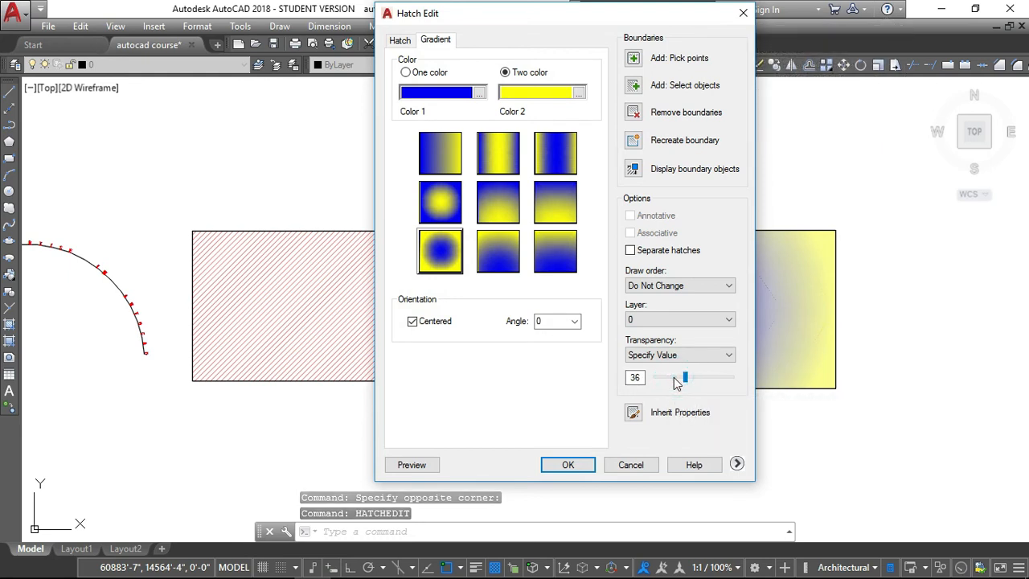
{"action": "left_click", "coordinate": [567, 464]}
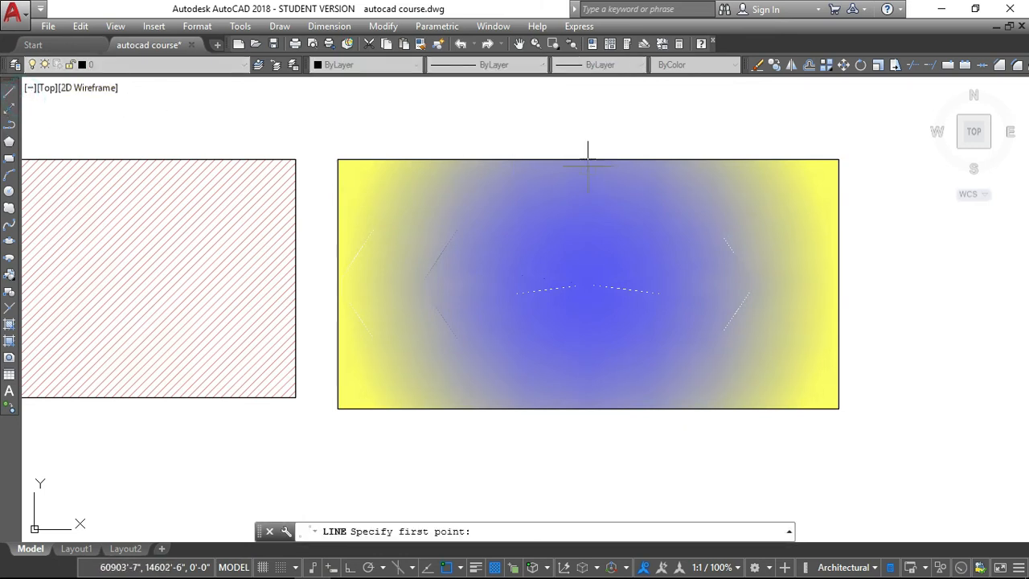
Draw a vertical line from the gradient rectangle's top midpoint to its bottom midpoint
{"action": "left_click", "coordinate": [587, 161]}
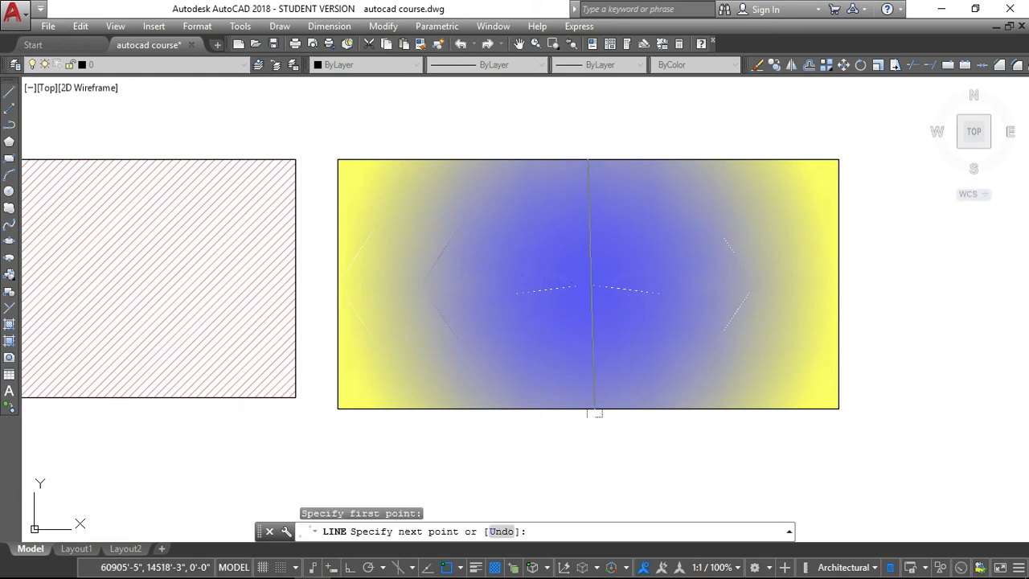
{"action": "left_click", "coordinate": [592, 405]}
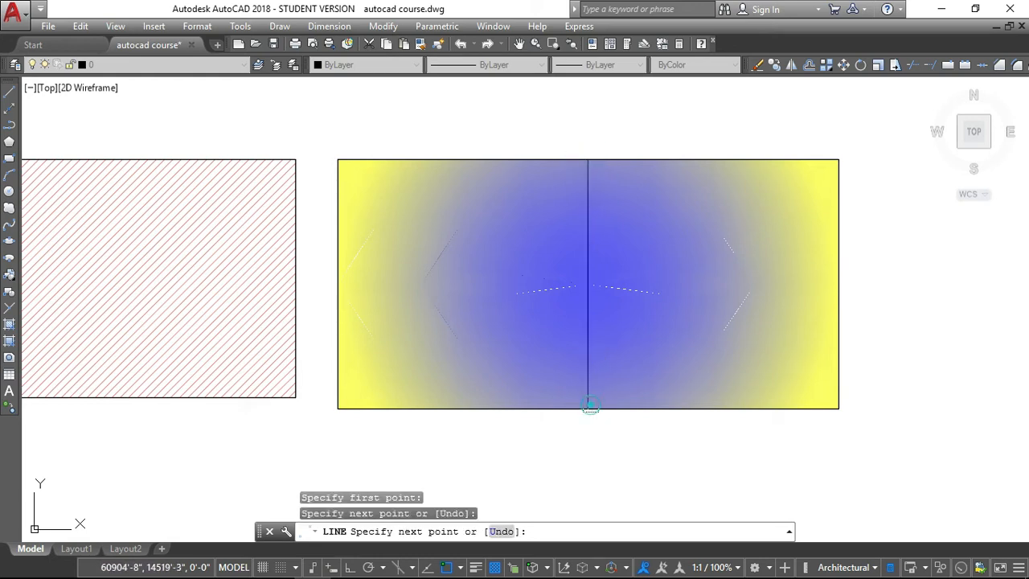
{"action": "mouse_move", "coordinate": [589, 318]}
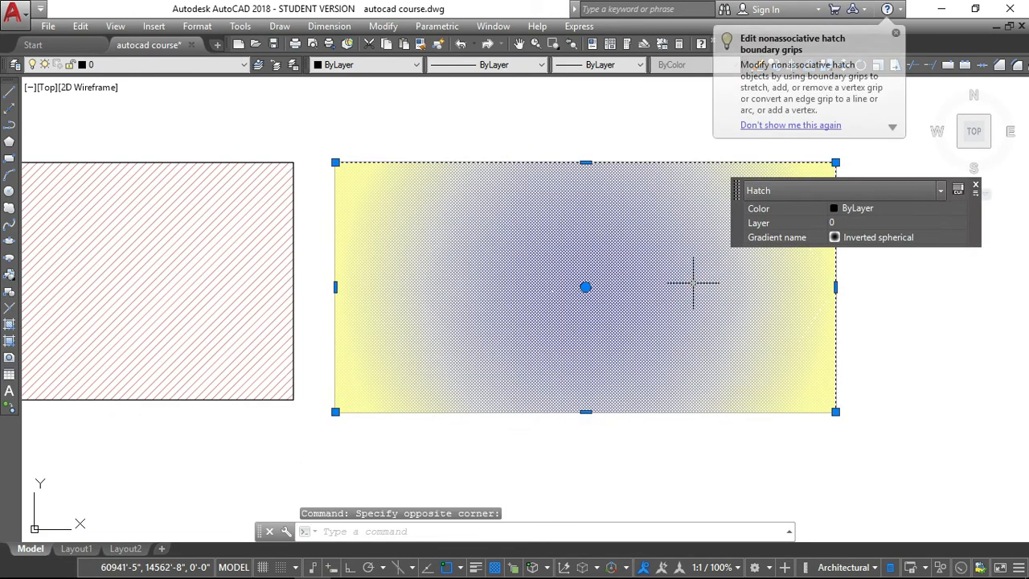
Edit the gradient via HATCHEDIT, set transparency to 0, then clear the selection
{"action": "type", "text": "HATCH"}
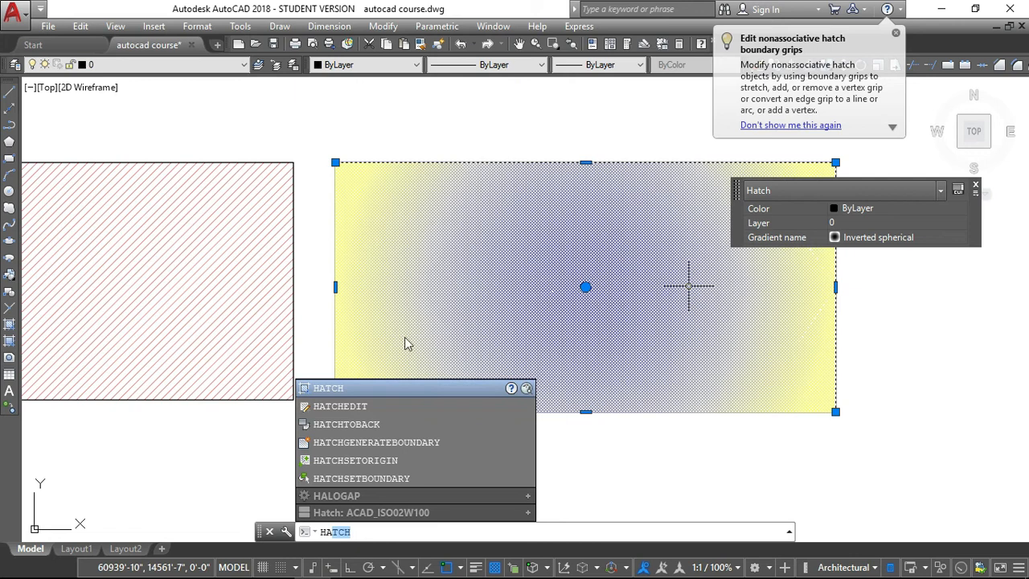
{"action": "left_click", "coordinate": [341, 406]}
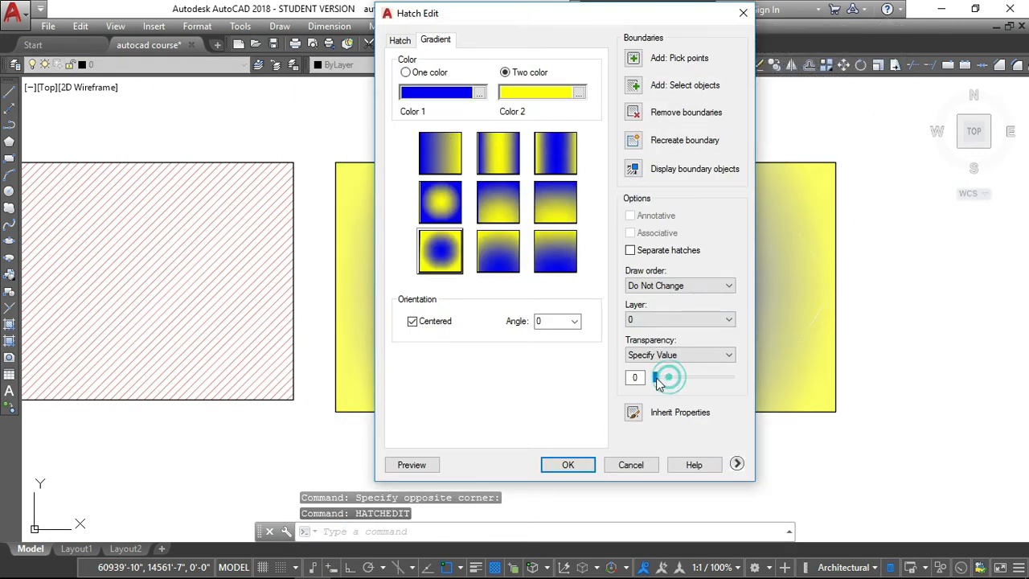
{"action": "left_click", "coordinate": [568, 465]}
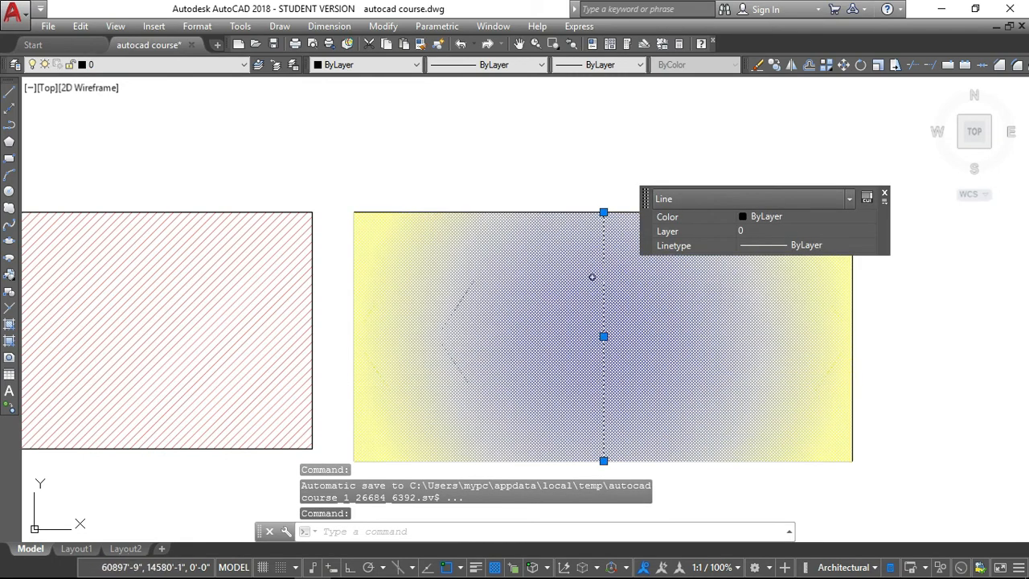
{"action": "key", "text": "Escape"}
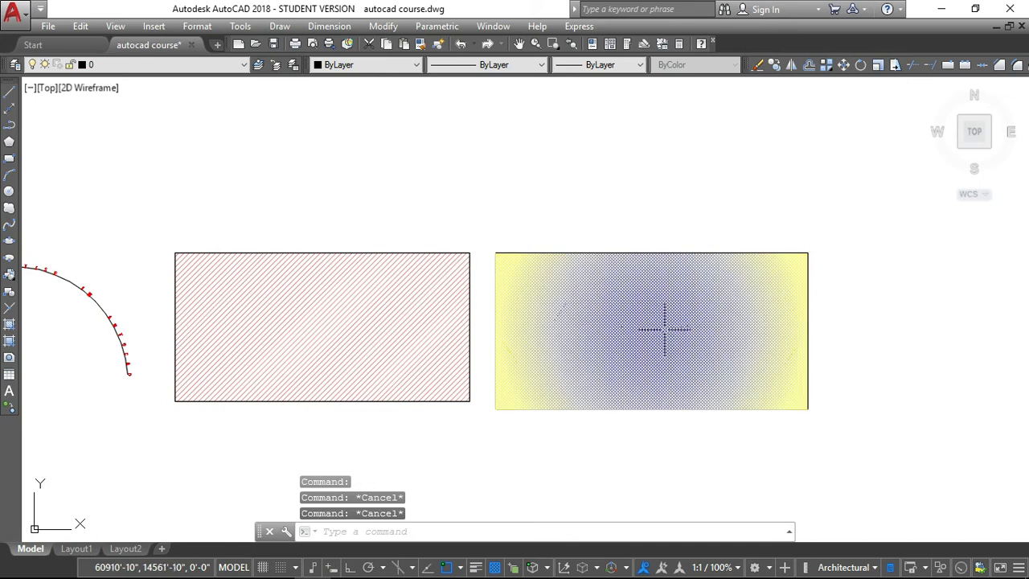
{"action": "mouse_move", "coordinate": [682, 312]}
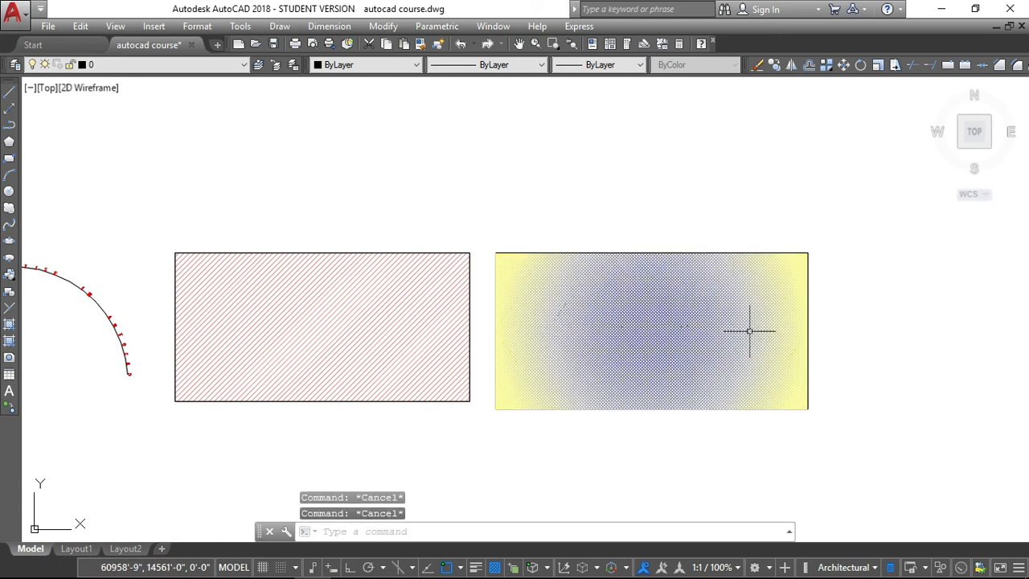
Set the gradient's draw order to Send to Back so the dividing line shows through
{"action": "type", "text": "HATCHEDIT"}
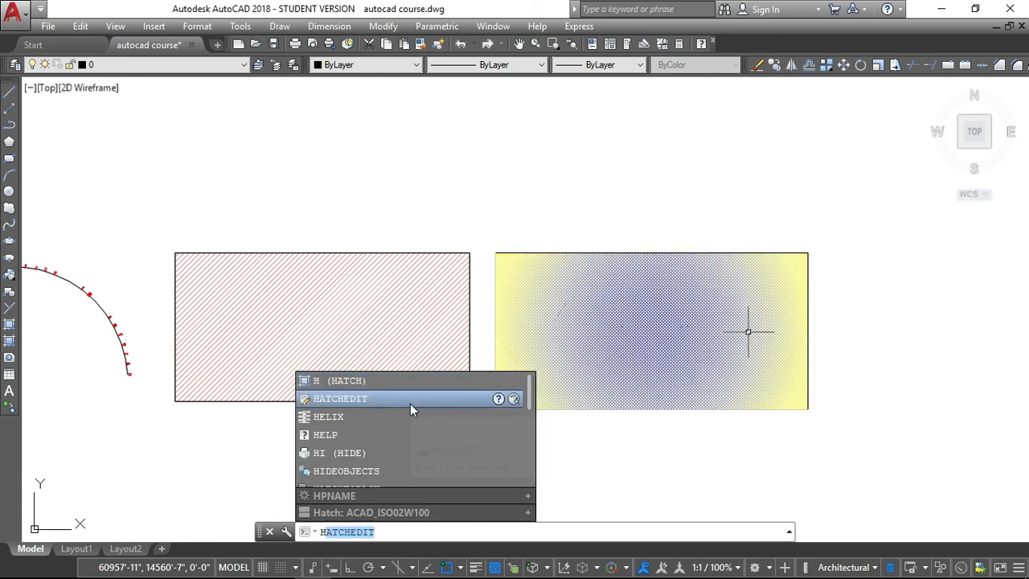
{"action": "left_click", "coordinate": [341, 399]}
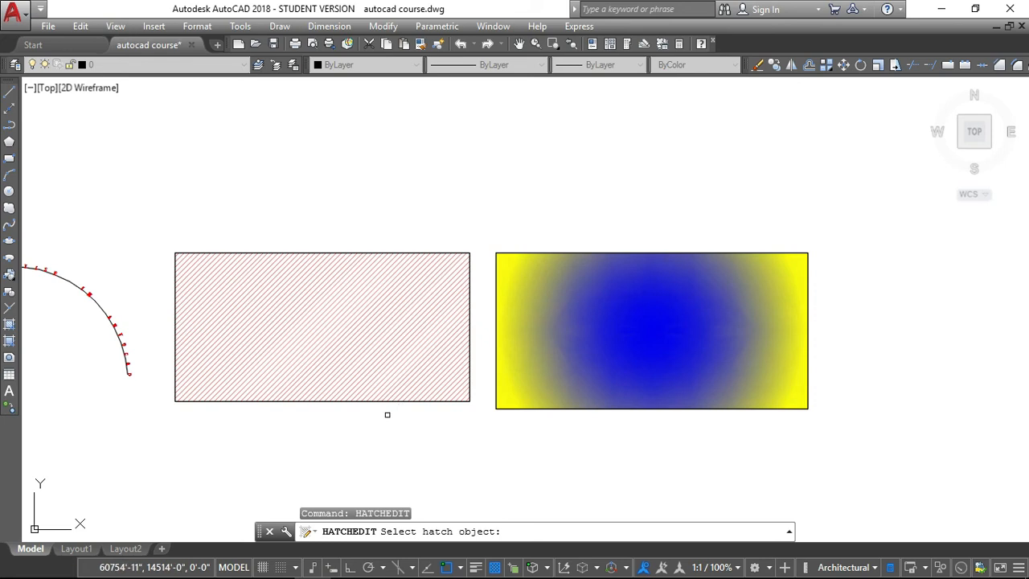
{"action": "left_click", "coordinate": [652, 330]}
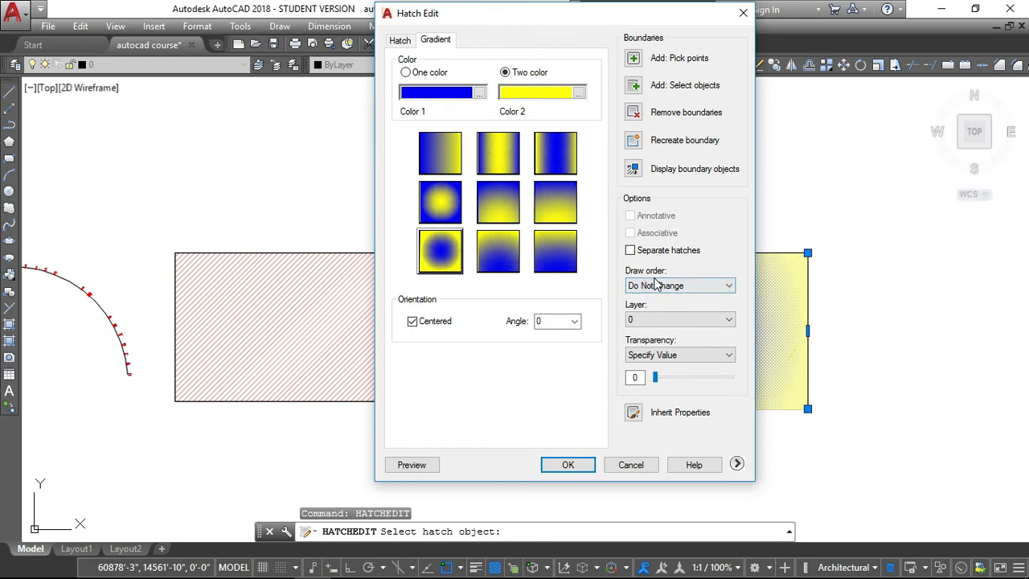
{"action": "left_click", "coordinate": [679, 286]}
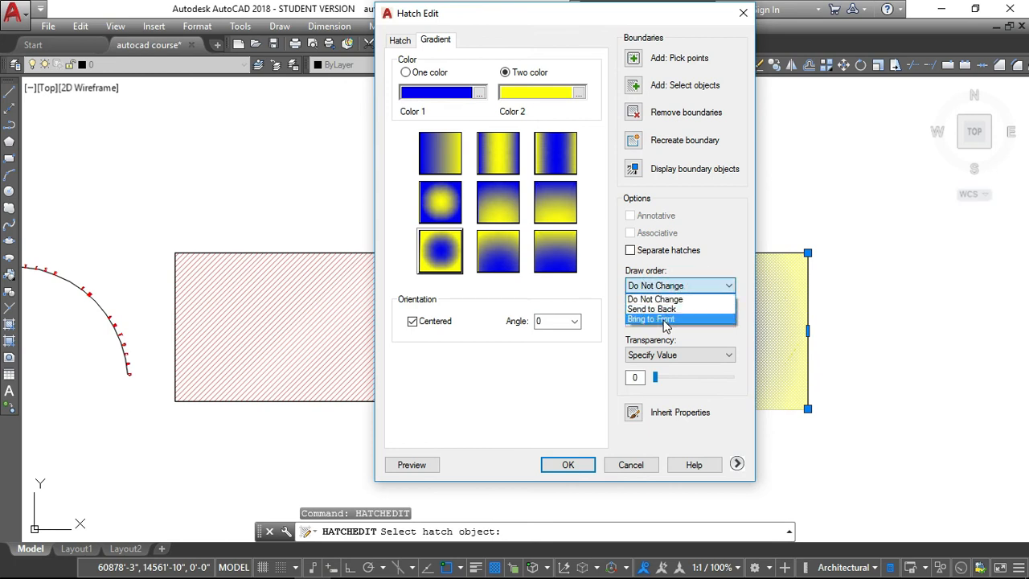
{"action": "mouse_move", "coordinate": [666, 312]}
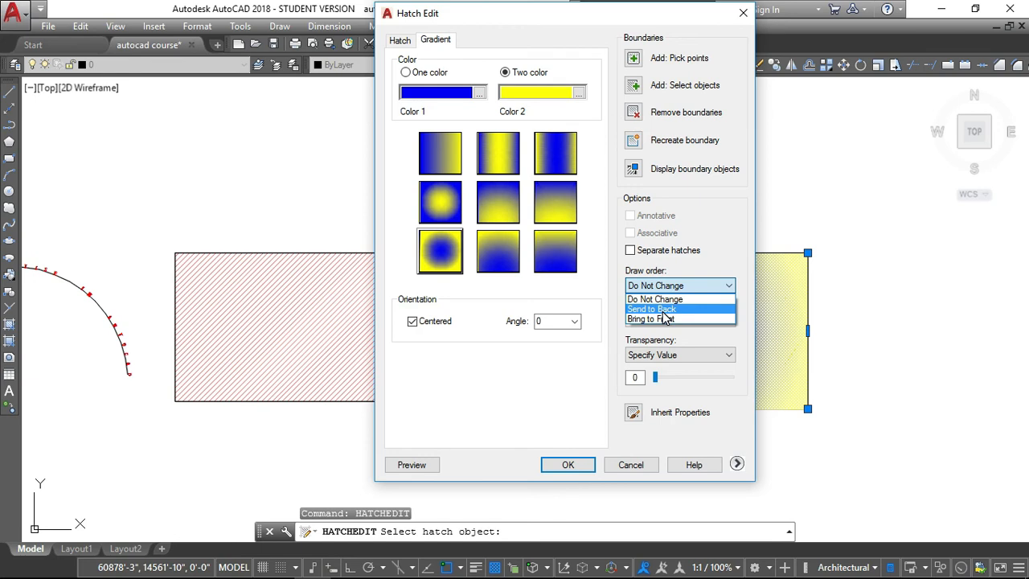
{"action": "left_click", "coordinate": [651, 309]}
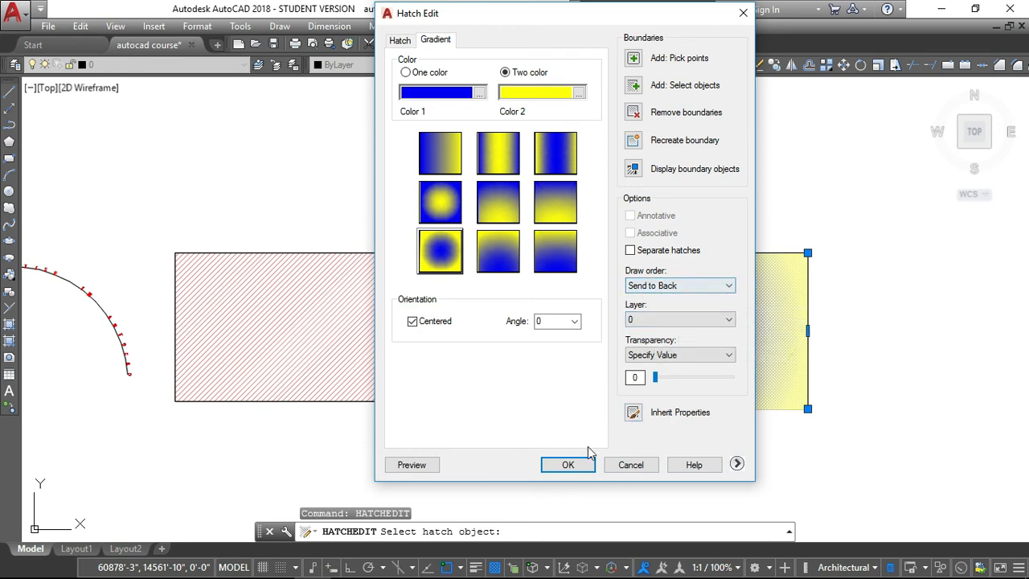
{"action": "left_click", "coordinate": [568, 465]}
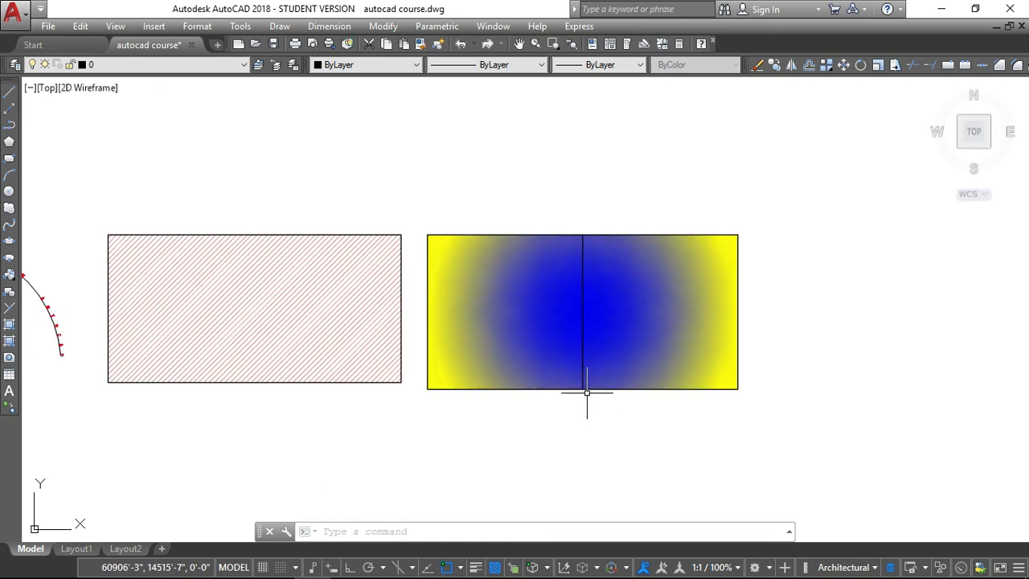
{"action": "mouse_move", "coordinate": [555, 438]}
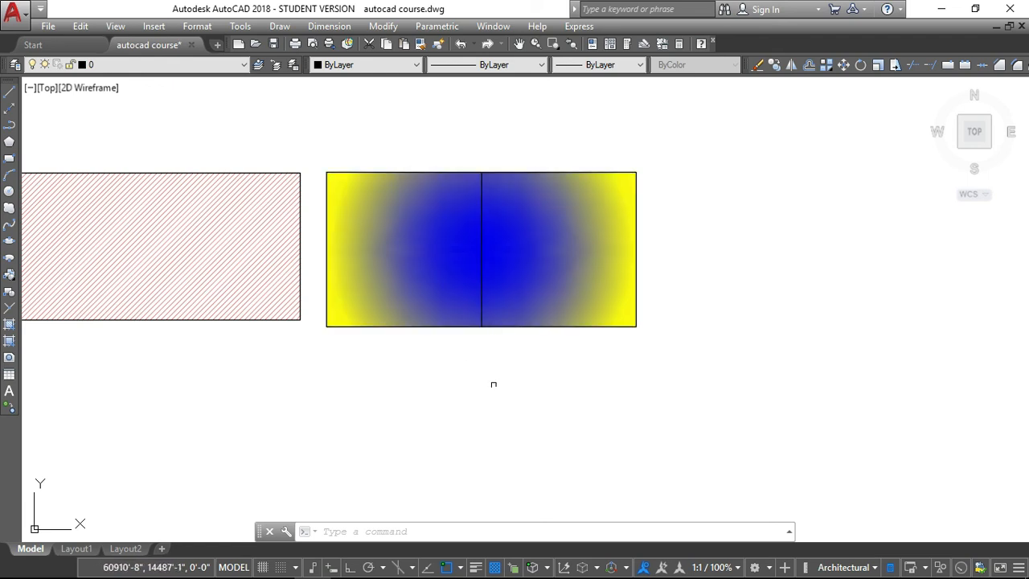
{"action": "left_click", "coordinate": [161, 248]}
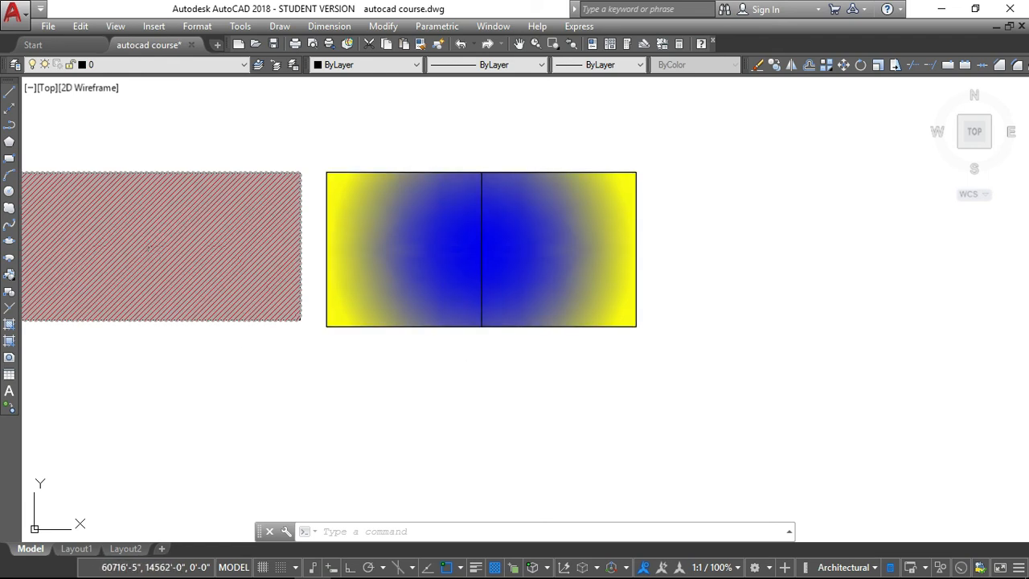